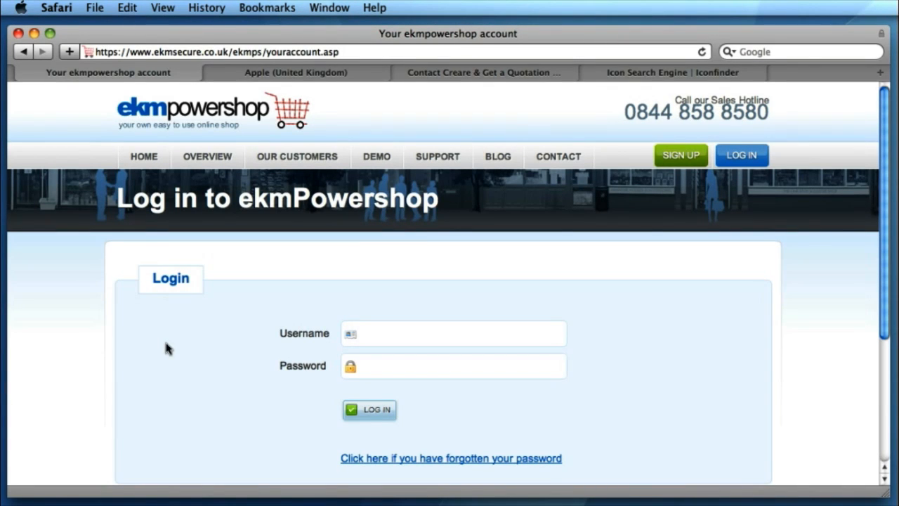
{"action": "mouse_move", "coordinate": [239, 316]}
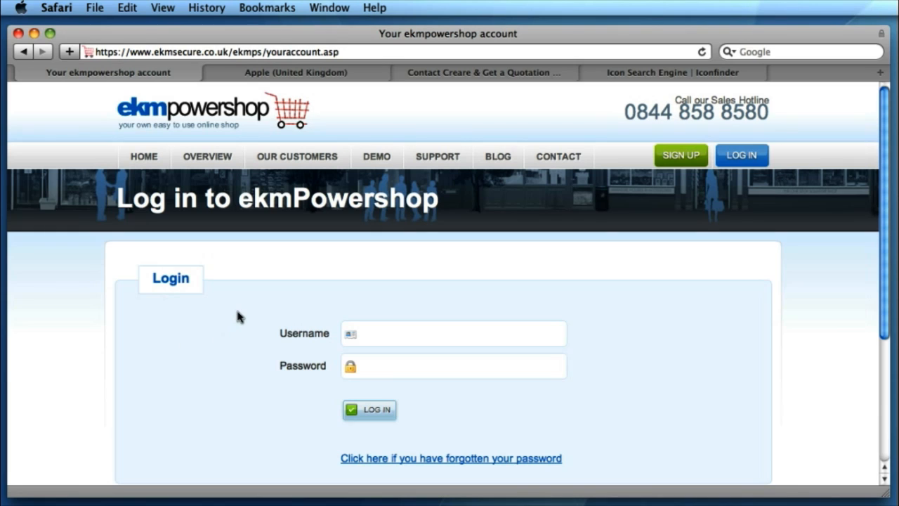
{"action": "mouse_move", "coordinate": [251, 312]}
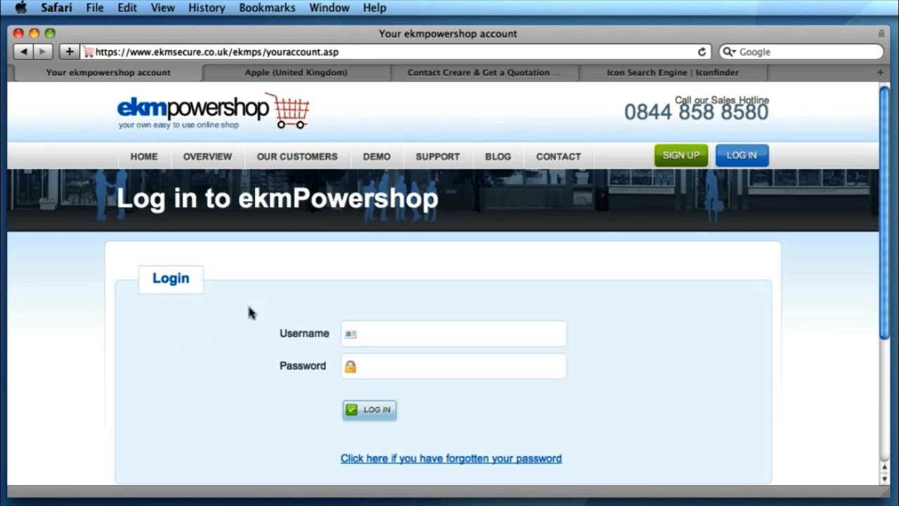
{"action": "mouse_move", "coordinate": [281, 331]}
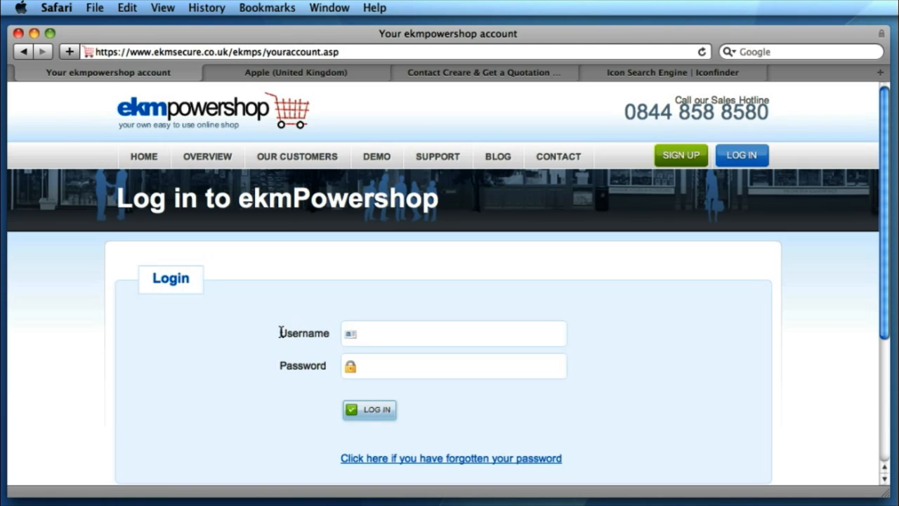
{"action": "mouse_move", "coordinate": [294, 348]}
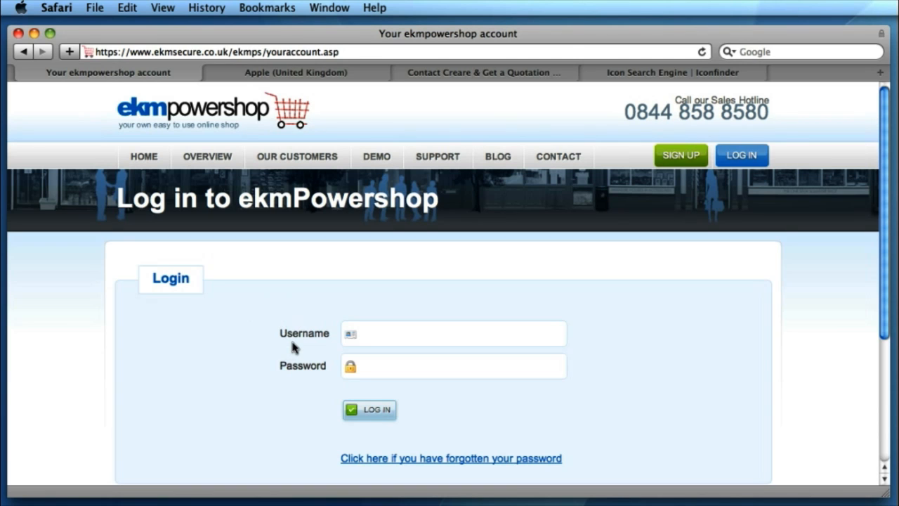
- Review the Apple UK page in Safari, scrolling through its icon-decorated form fields
{"action": "left_click", "coordinate": [295, 73]}
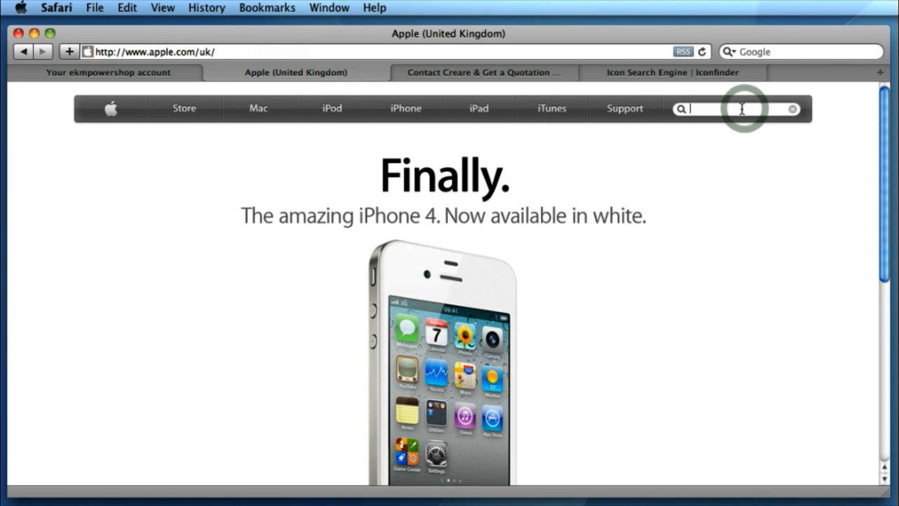
{"action": "mouse_move", "coordinate": [843, 97]}
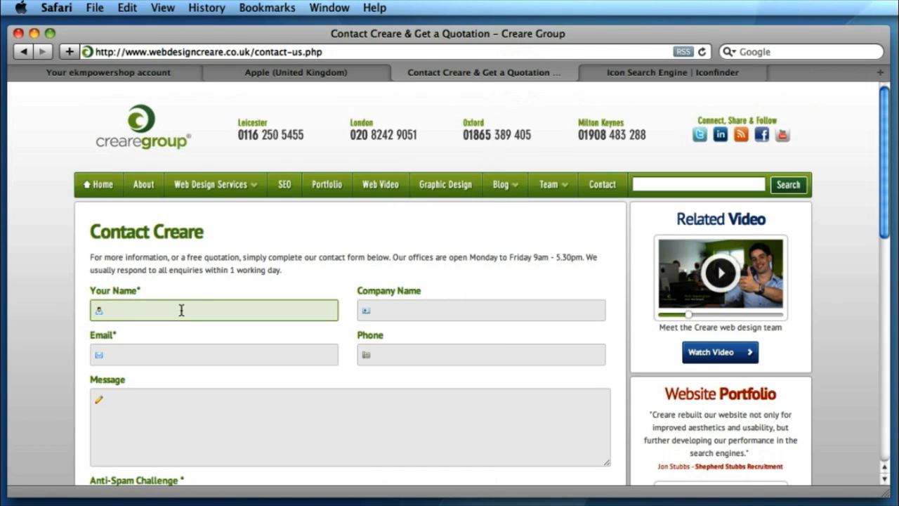
{"action": "scroll", "scroll_direction": "down", "scroll_amount": 3}
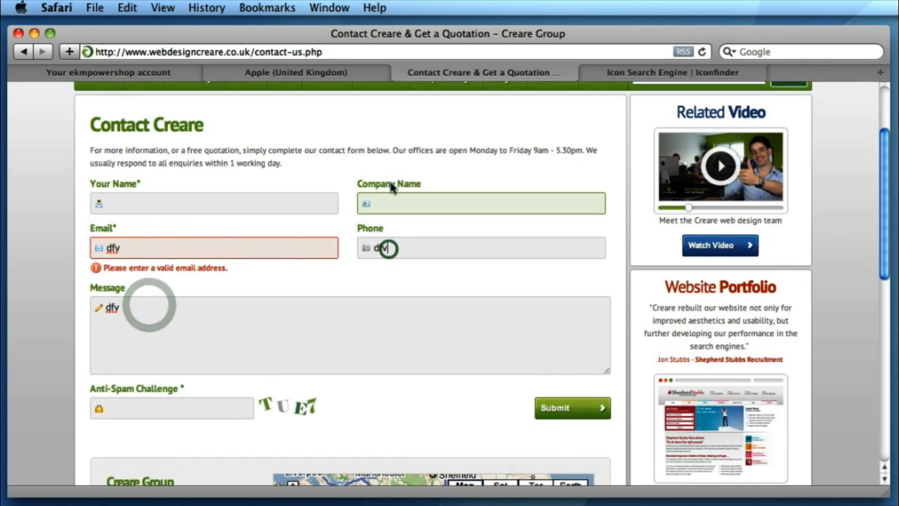
{"action": "scroll", "scroll_direction": "up", "scroll_amount": 3}
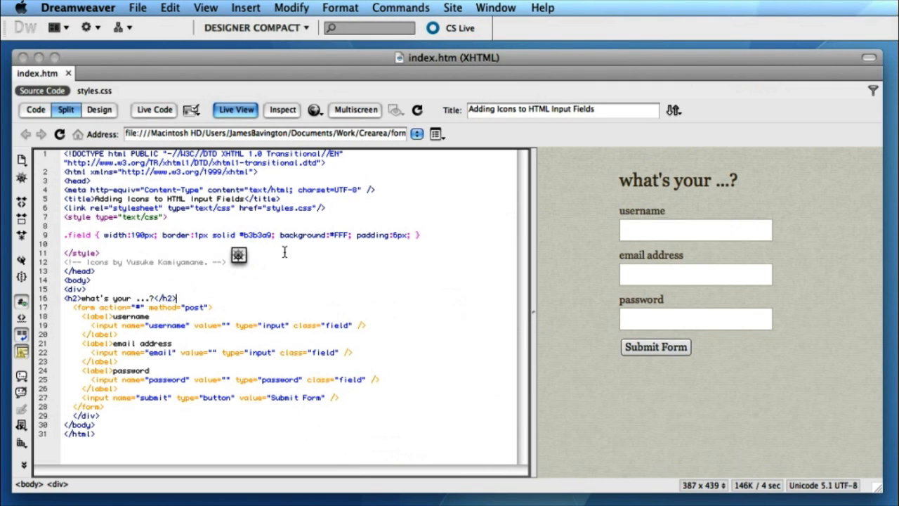
{"action": "mouse_move", "coordinate": [275, 235]}
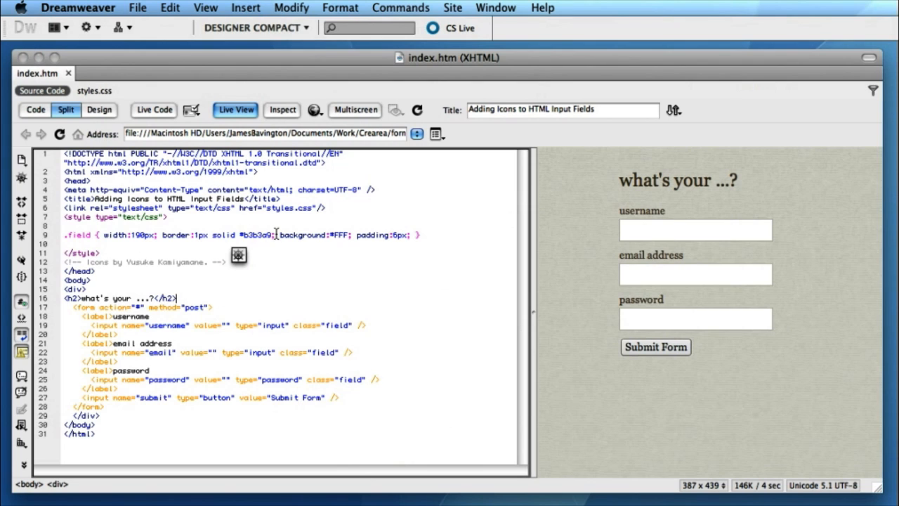
{"action": "mouse_move", "coordinate": [550, 225]}
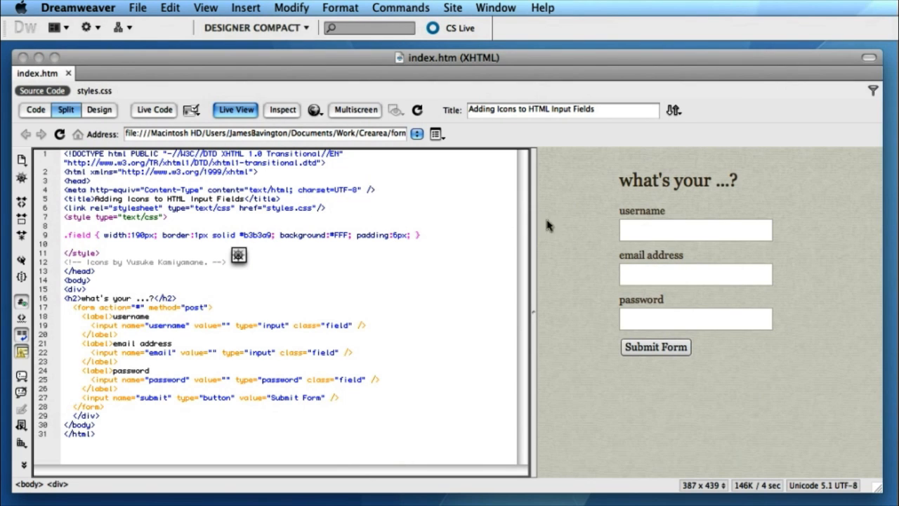
{"action": "left_click", "coordinate": [696, 231]}
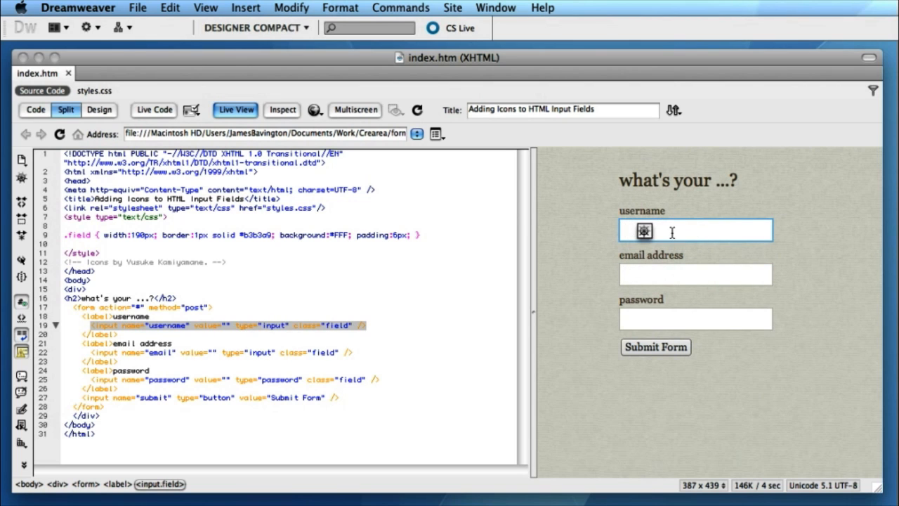
{"action": "mouse_move", "coordinate": [236, 110]}
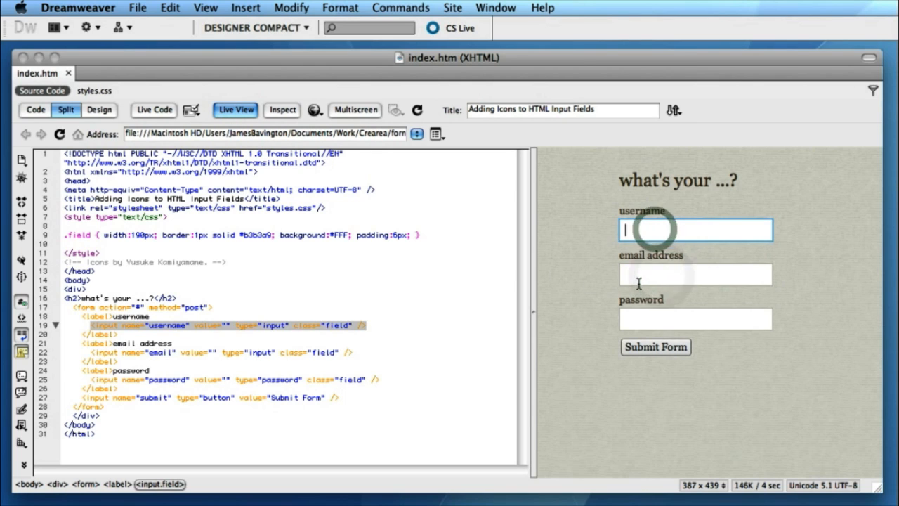
{"action": "left_click", "coordinate": [696, 318]}
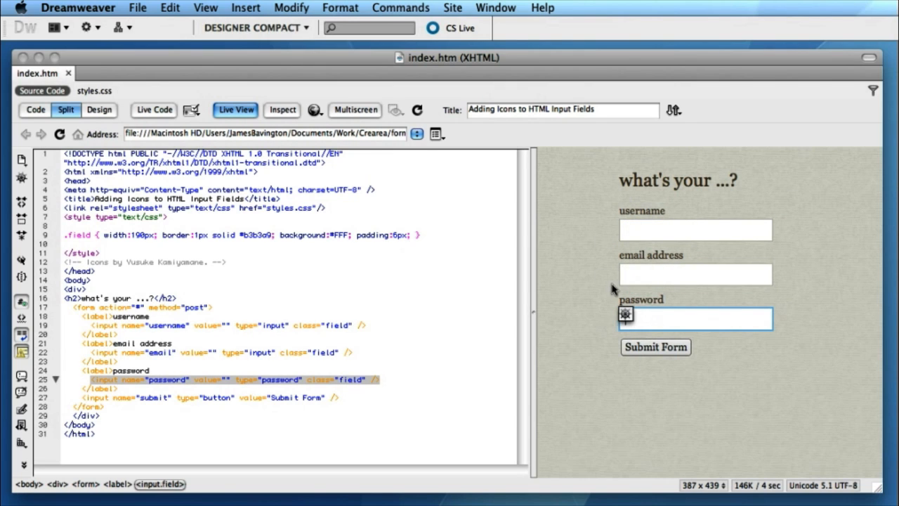
{"action": "mouse_move", "coordinate": [593, 343]}
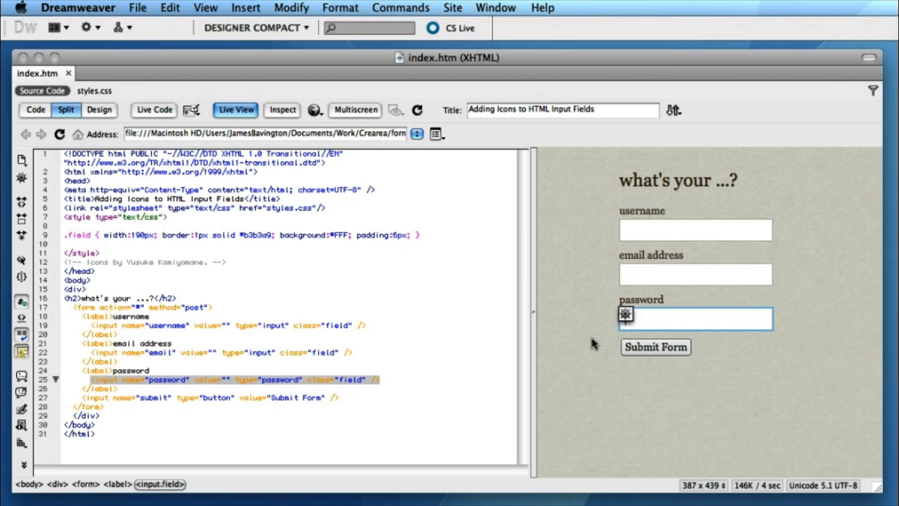
- View styles.css via the Related Files bar and note 'Adding Icons to HTML Input Fields'
{"action": "left_click", "coordinate": [94, 90]}
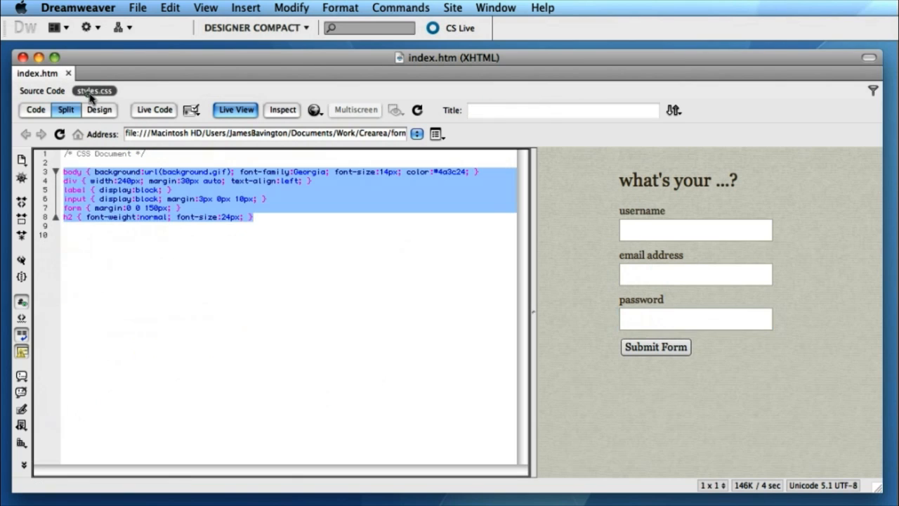
{"action": "left_click", "coordinate": [146, 241]}
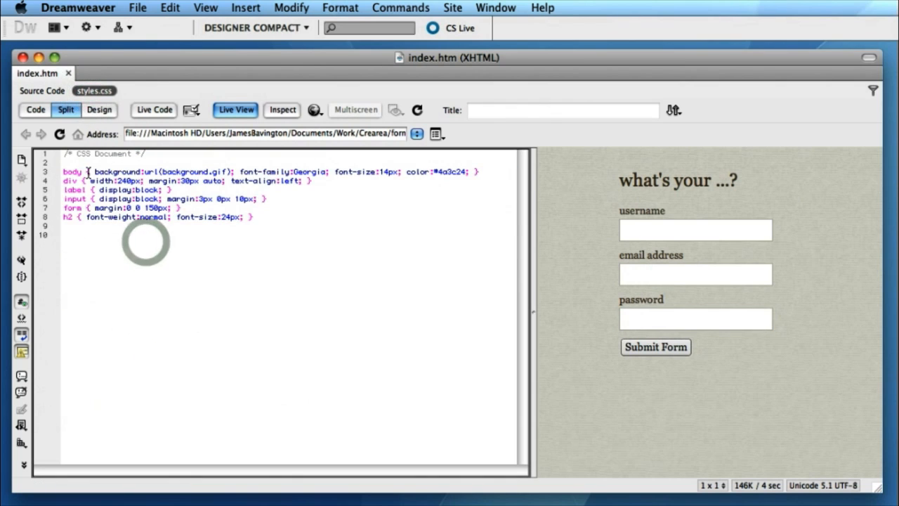
{"action": "mouse_move", "coordinate": [99, 149]}
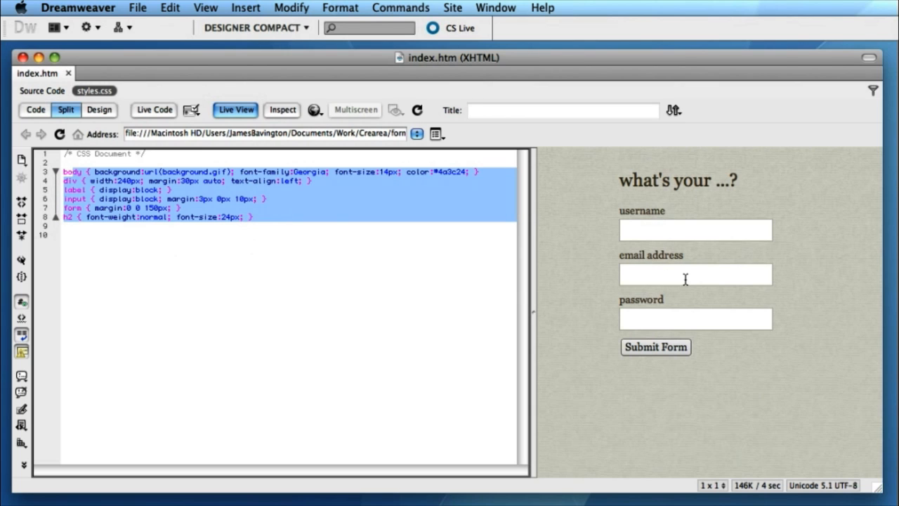
{"action": "type", "text": "Adding Icons to HTML Input Fields"}
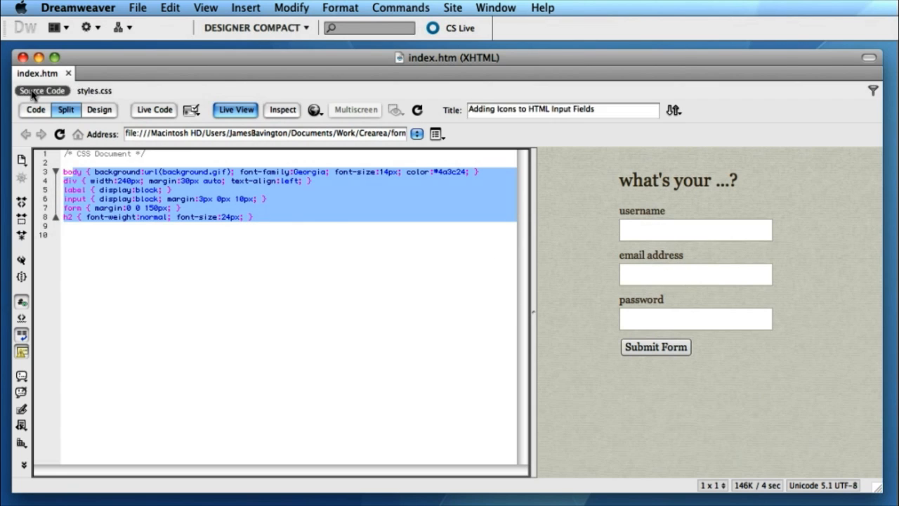
- Return to Source Code and highlight the .field class name and its width property
{"action": "left_click", "coordinate": [42, 90]}
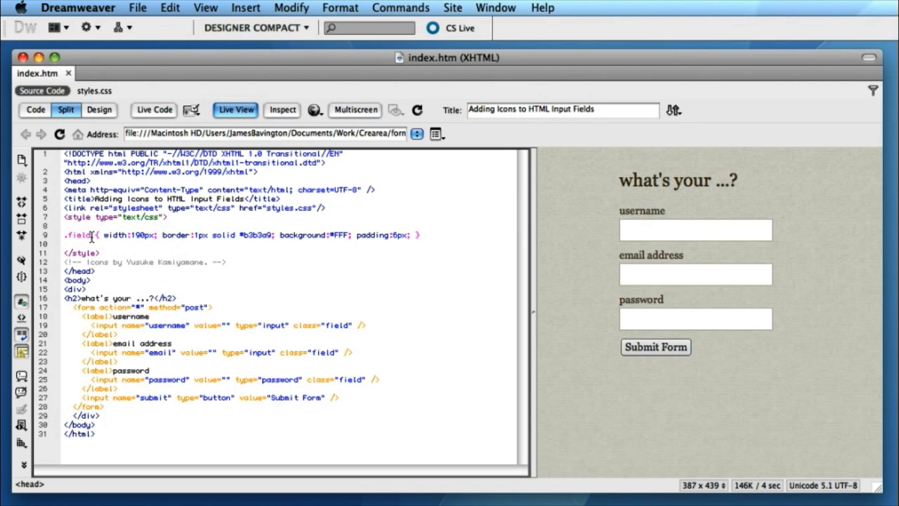
{"action": "double_click", "coordinate": [77, 234]}
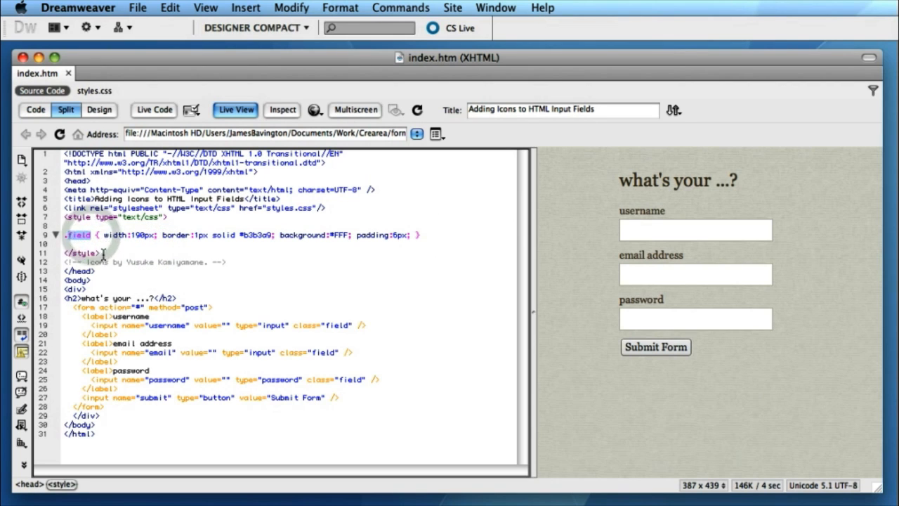
{"action": "left_click", "coordinate": [306, 351]}
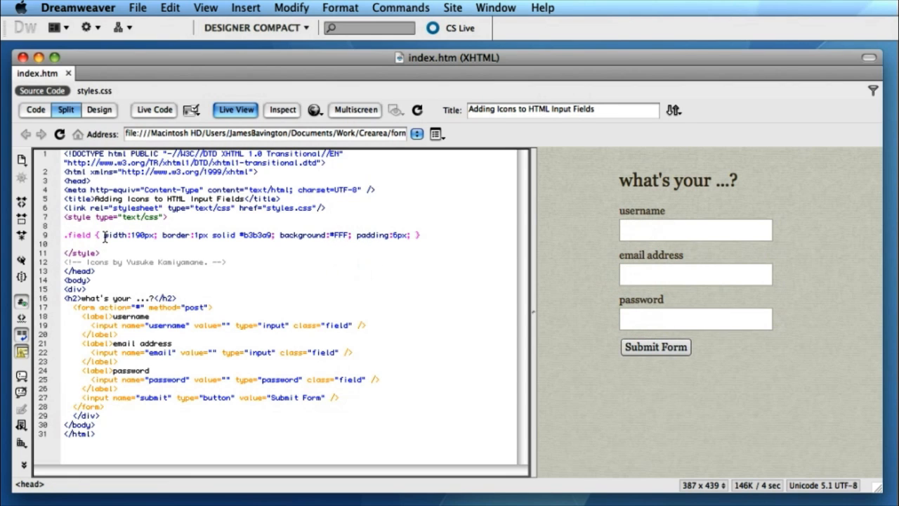
{"action": "double_click", "coordinate": [197, 235]}
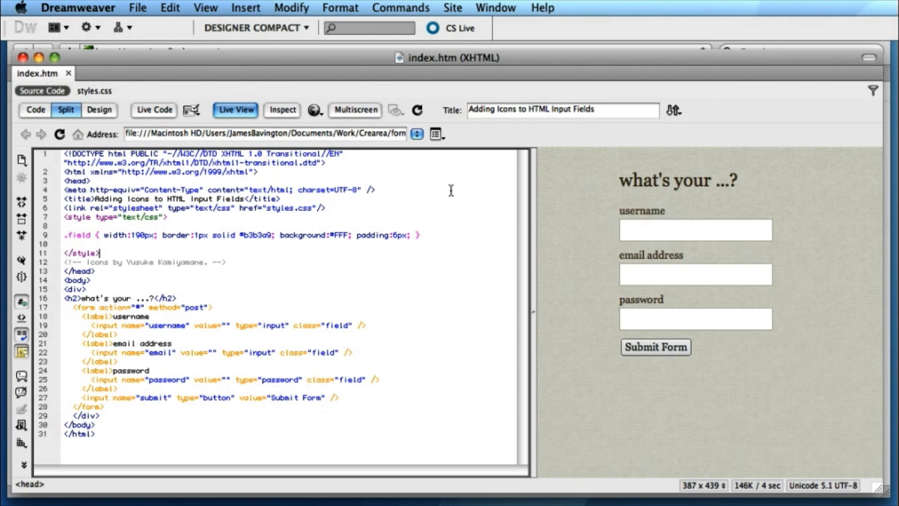
{"action": "mouse_move", "coordinate": [654, 231]}
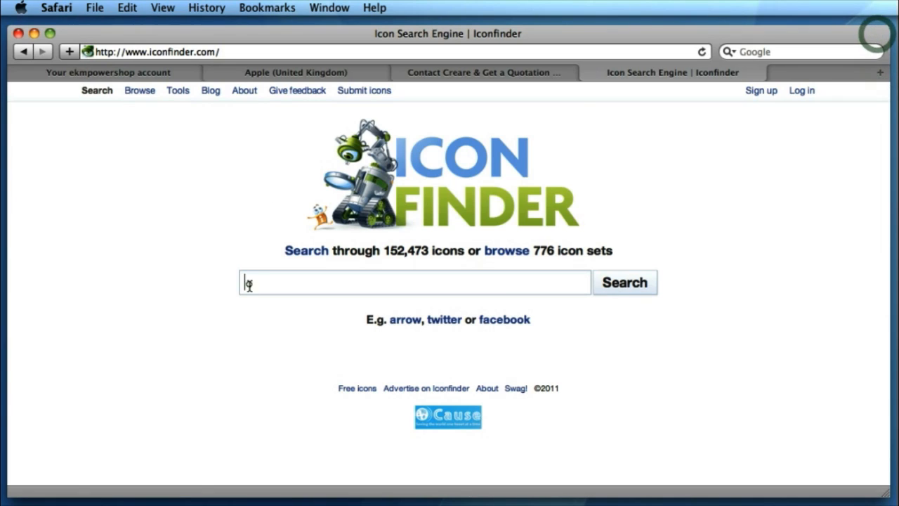
- Search Iconfinder for 'email' and review a small envelope icon's details page
{"action": "type", "text": "email"}
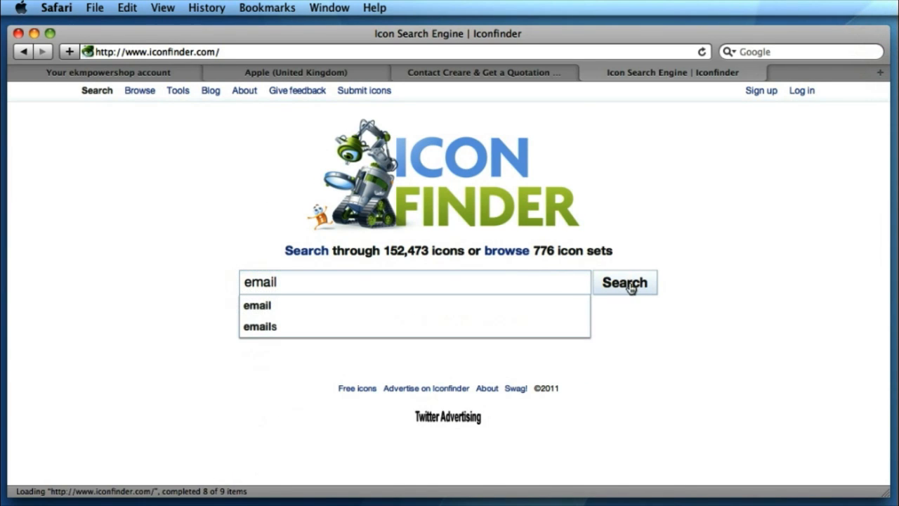
{"action": "left_click", "coordinate": [624, 282]}
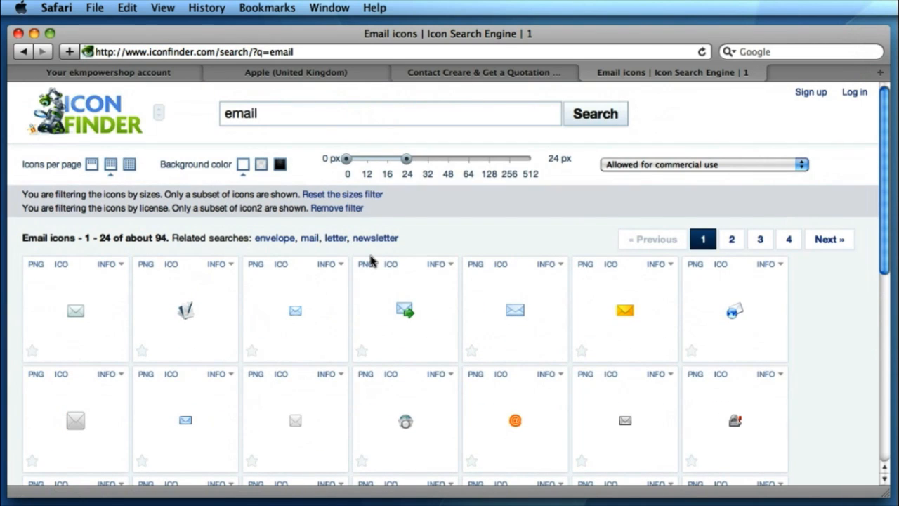
{"action": "mouse_move", "coordinate": [395, 218]}
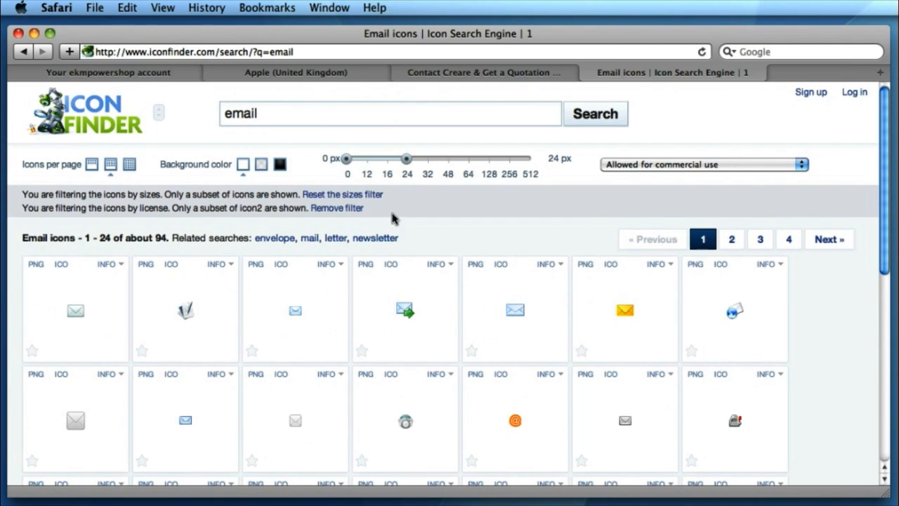
{"action": "left_click_drag", "start_coordinate": [406, 157], "coordinate": [366, 158]}
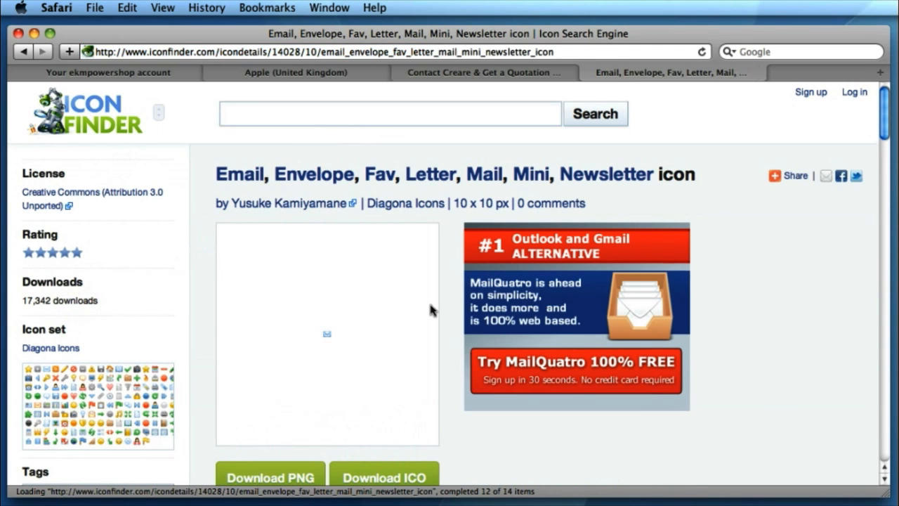
{"action": "scroll", "scroll_direction": "down", "scroll_amount": 3}
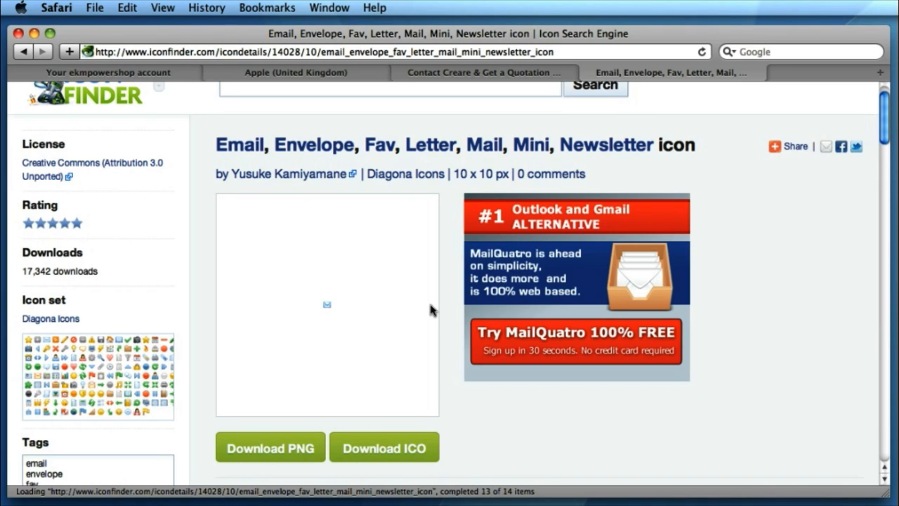
{"action": "mouse_move", "coordinate": [430, 244]}
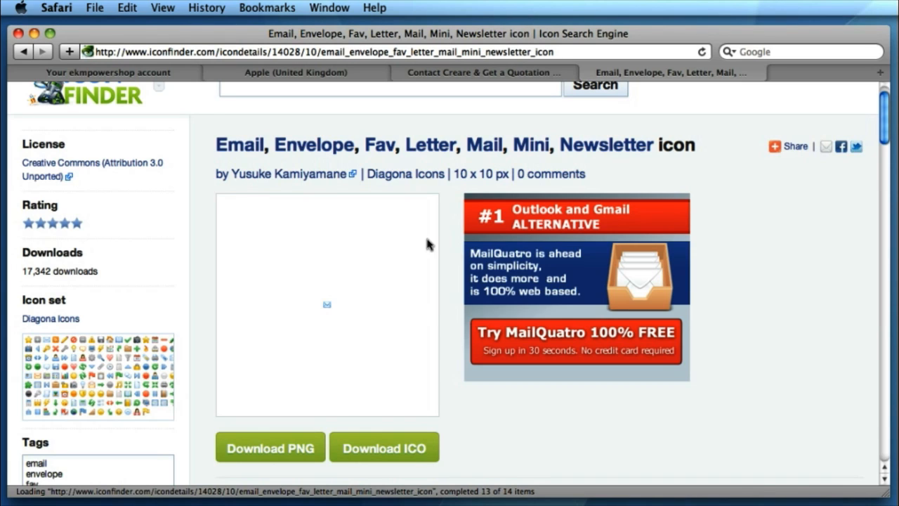
{"action": "scroll", "scroll_direction": "down", "scroll_amount": 3}
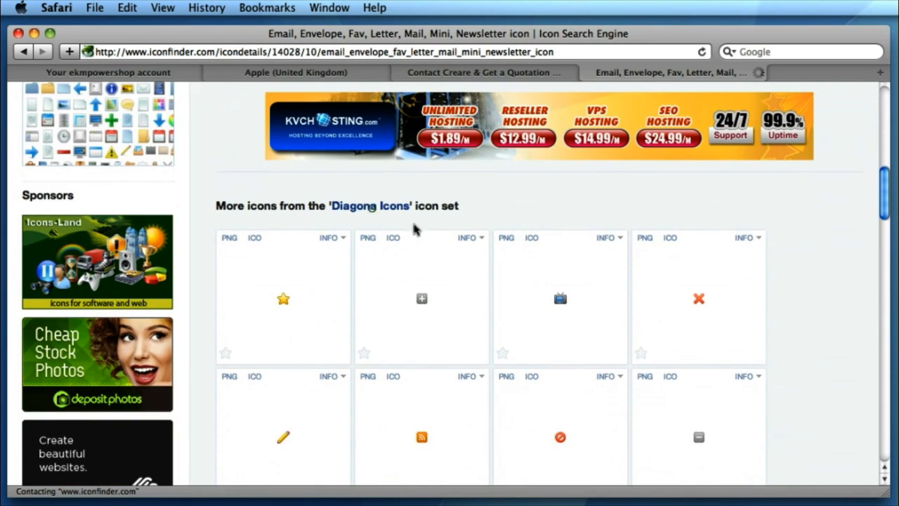
- List the whole Diagona Icons set and review its roughly 200 icons and licence line
{"action": "left_click", "coordinate": [371, 206]}
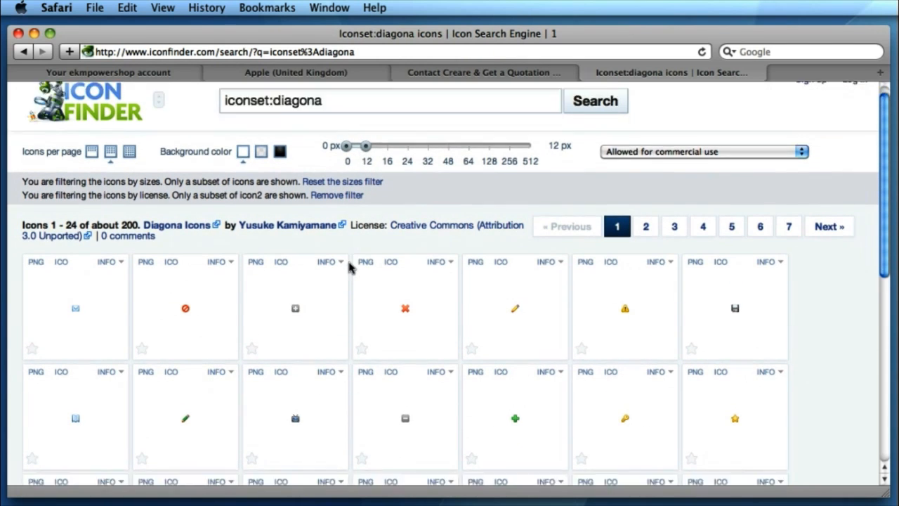
{"action": "scroll", "scroll_direction": "down", "scroll_amount": 3}
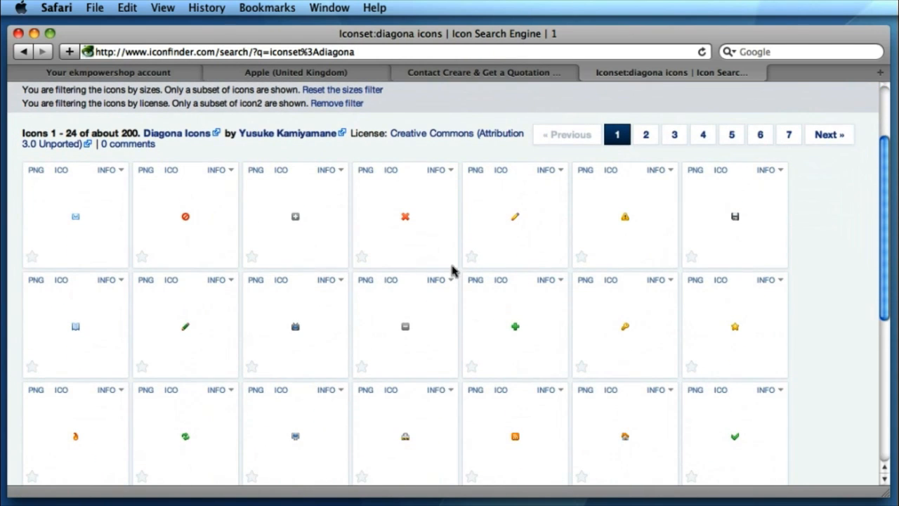
{"action": "scroll", "scroll_direction": "down", "scroll_amount": 3}
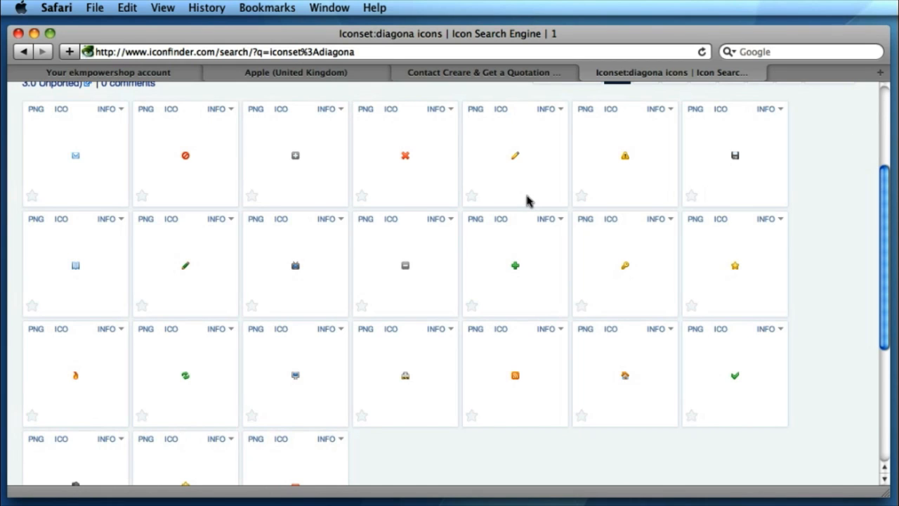
{"action": "scroll", "scroll_direction": "up", "scroll_amount": 3}
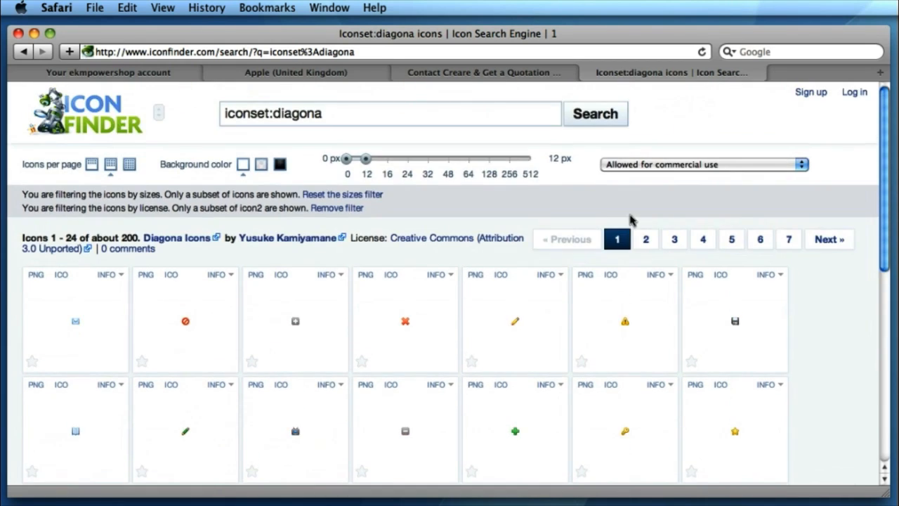
{"action": "mouse_move", "coordinate": [338, 208]}
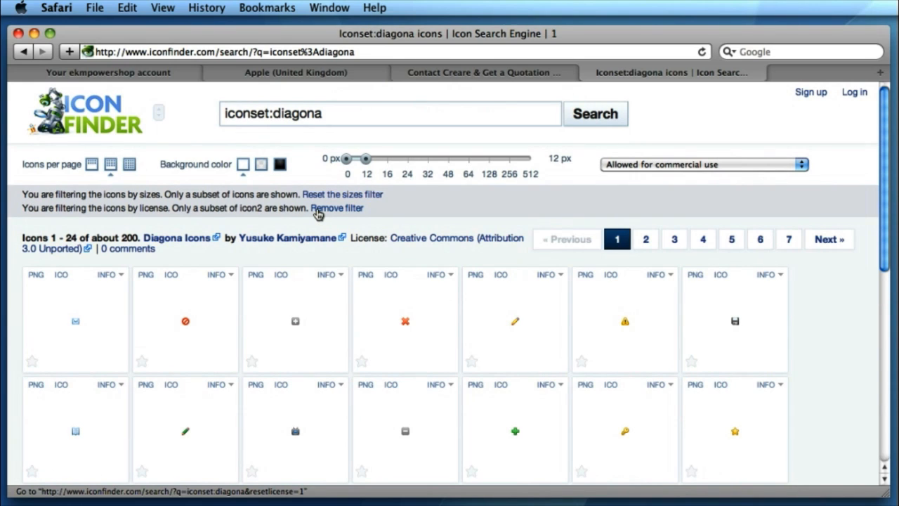
{"action": "mouse_move", "coordinate": [225, 244]}
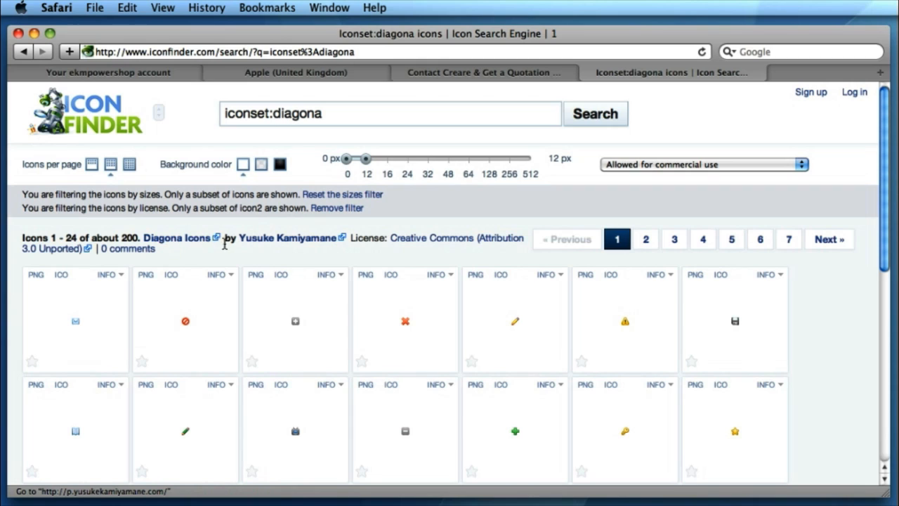
{"action": "mouse_move", "coordinate": [385, 239]}
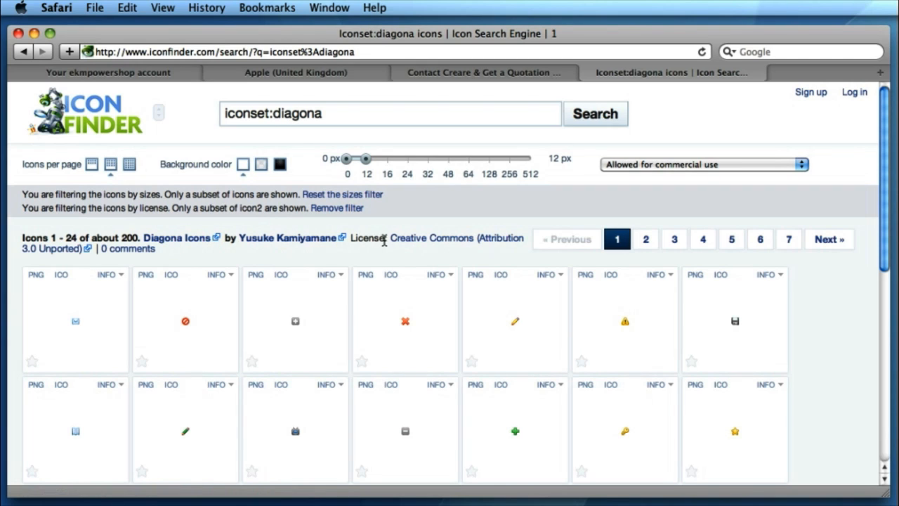
{"action": "mouse_move", "coordinate": [316, 253]}
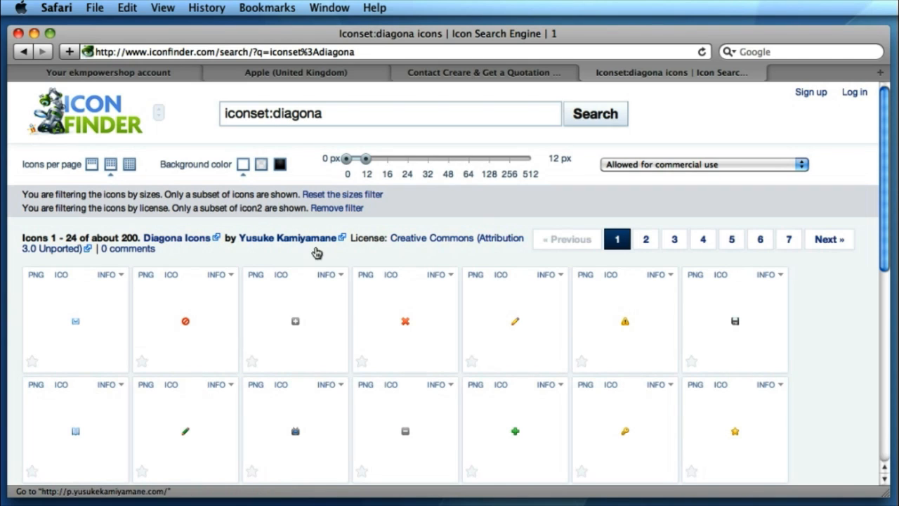
{"action": "mouse_move", "coordinate": [332, 254]}
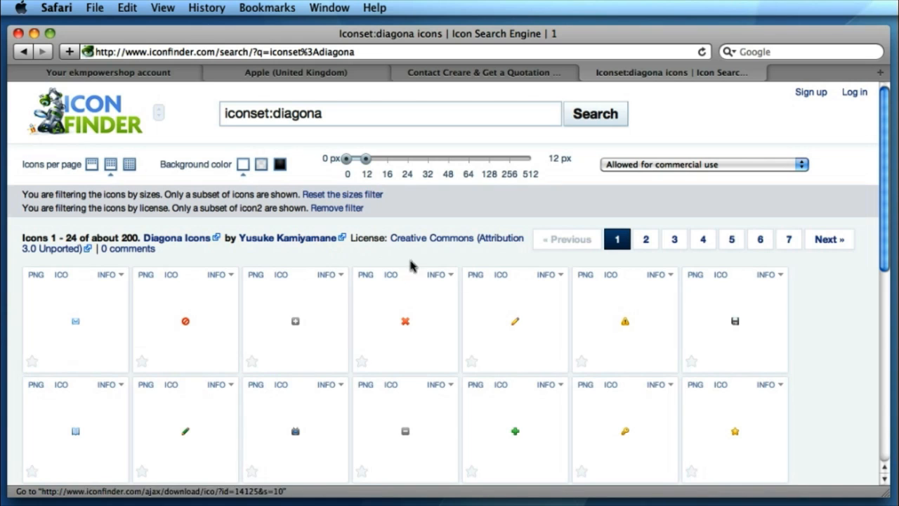
{"action": "mouse_move", "coordinate": [35, 34]}
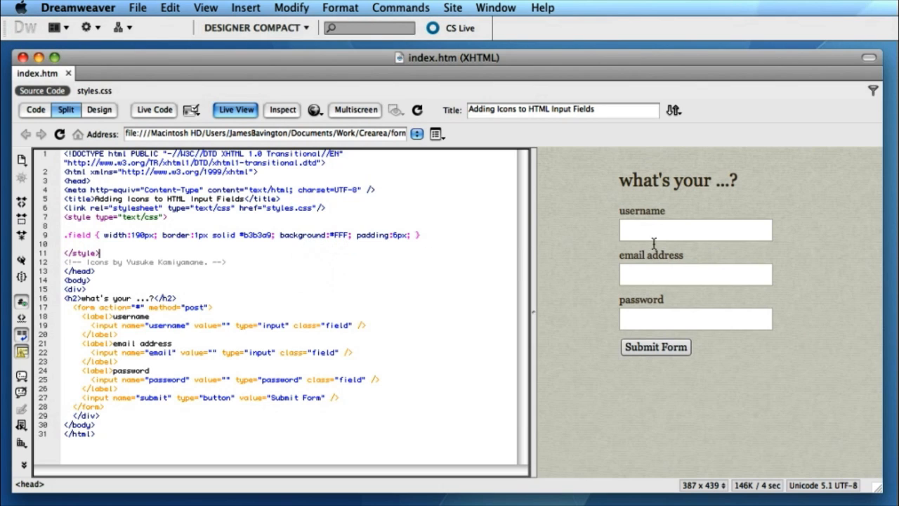
{"action": "mouse_move", "coordinate": [646, 272]}
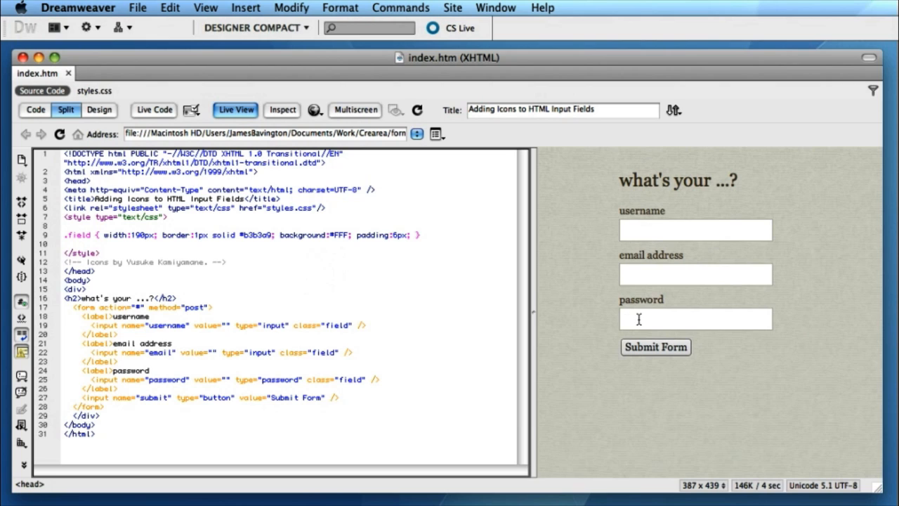
{"action": "mouse_move", "coordinate": [229, 256]}
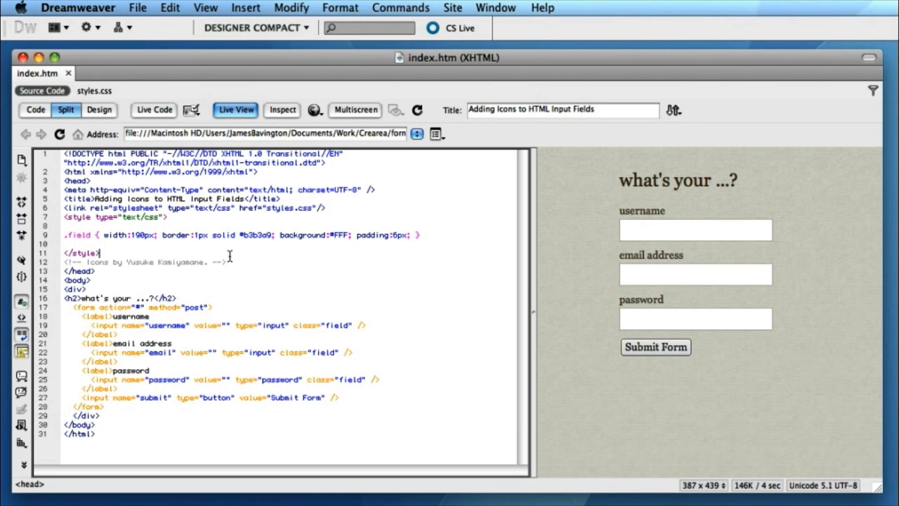
- Begin a new .username rule on blank lines below the .field rule
{"action": "left_click", "coordinate": [416, 235]}
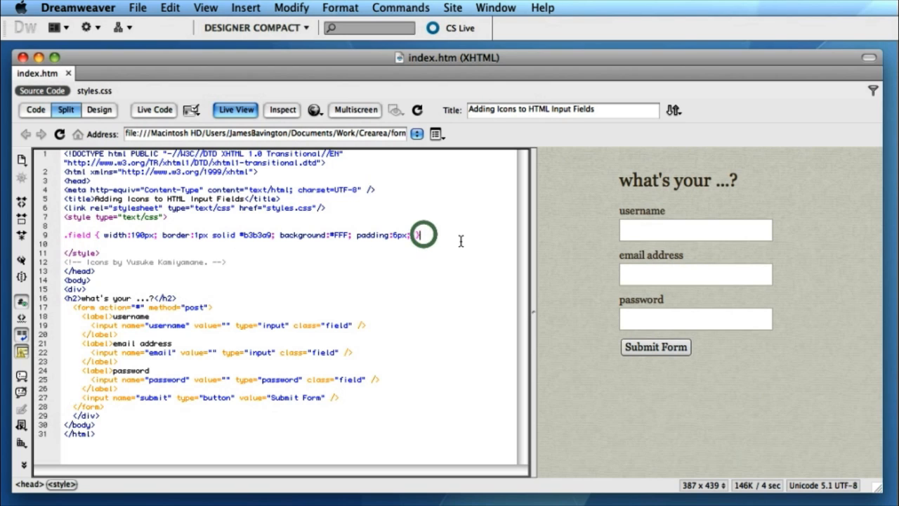
{"action": "key", "text": "Return"}
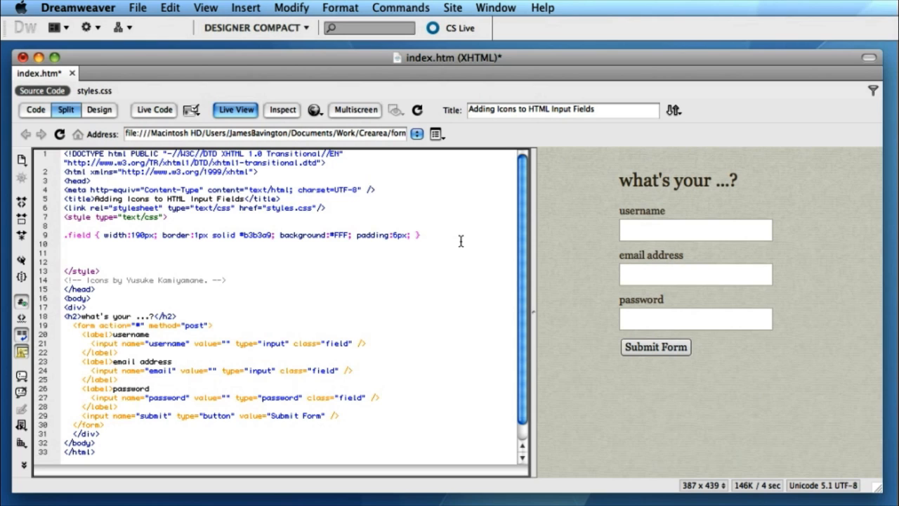
{"action": "type", "text": ".username {"}
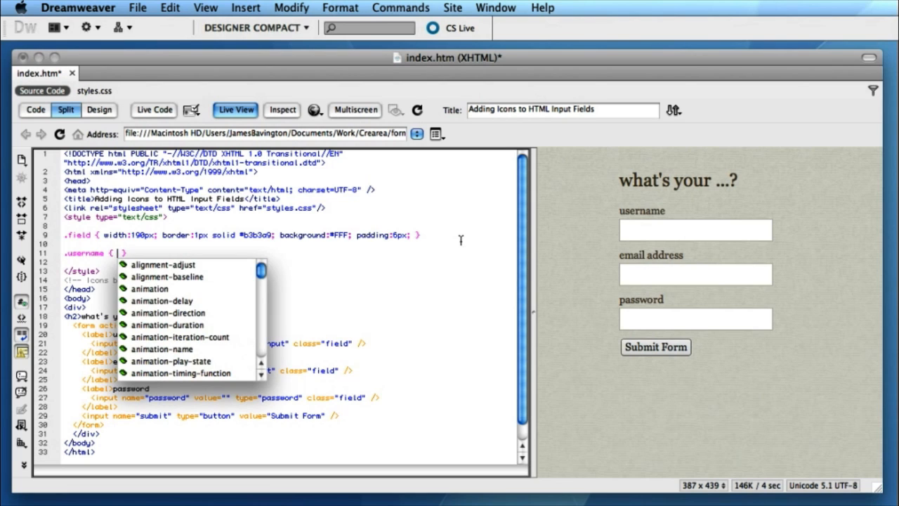
- Give .username a background of url(icons/username.png) with no-repeat
{"action": "type", "text": "background:"}
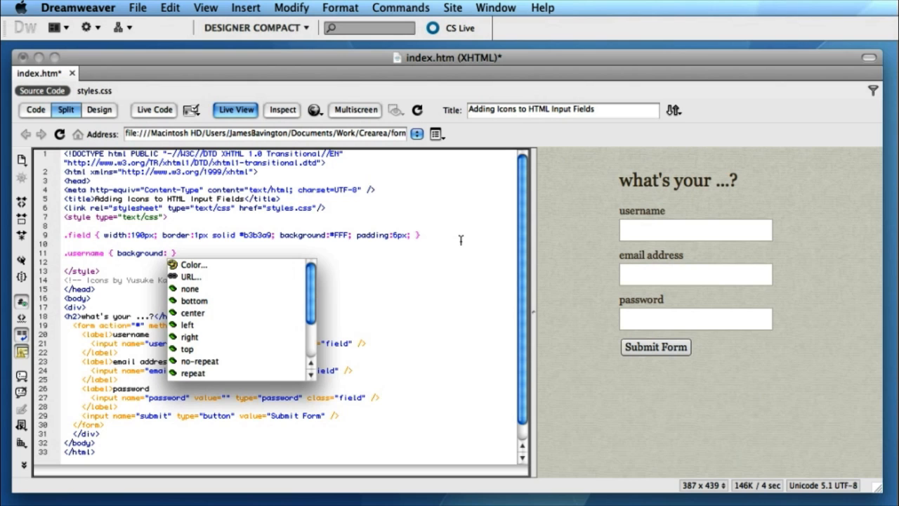
{"action": "left_click", "coordinate": [190, 275]}
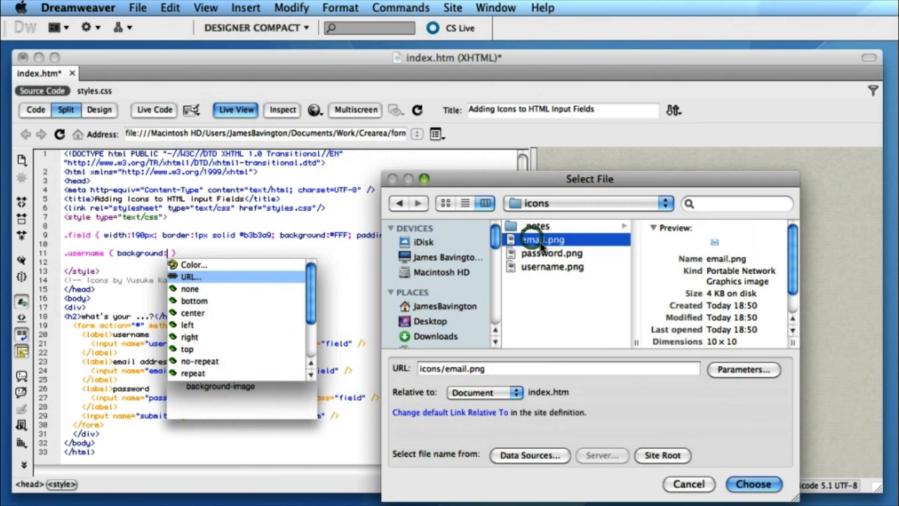
{"action": "left_click", "coordinate": [553, 267]}
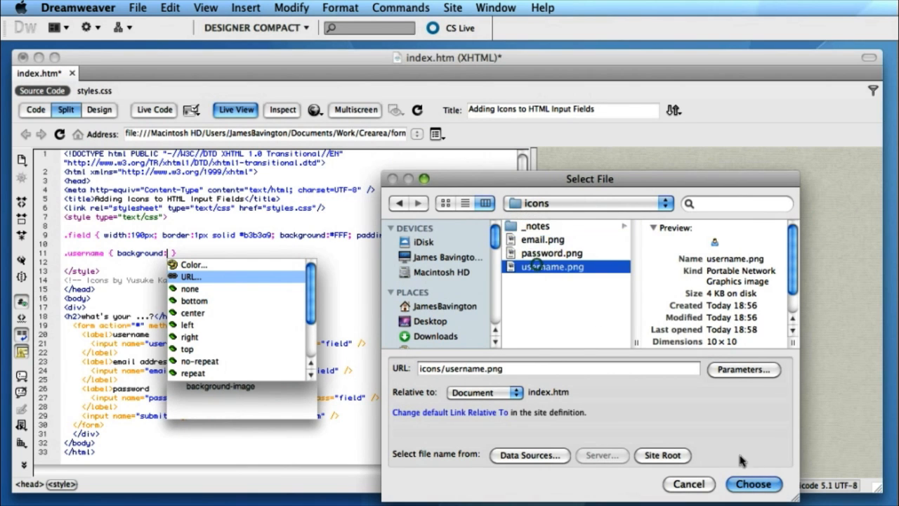
{"action": "left_click", "coordinate": [753, 483]}
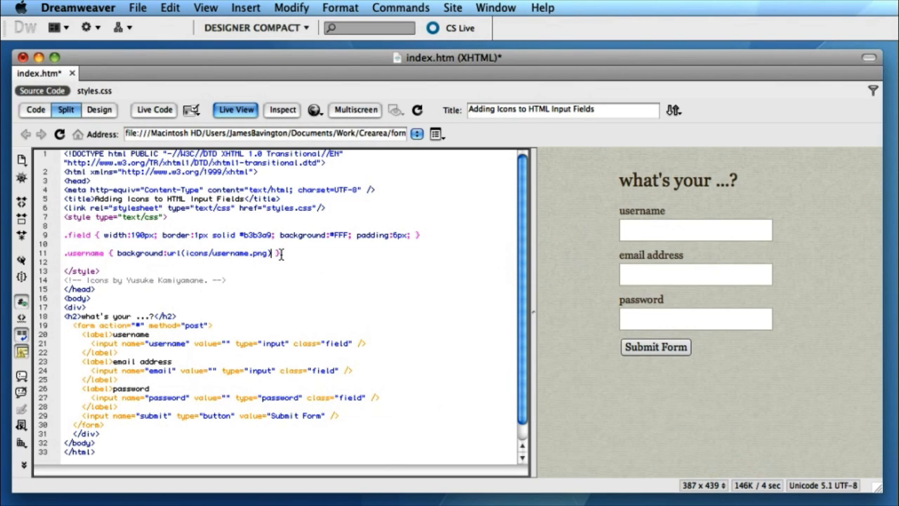
{"action": "type", "text": "no-repeat"}
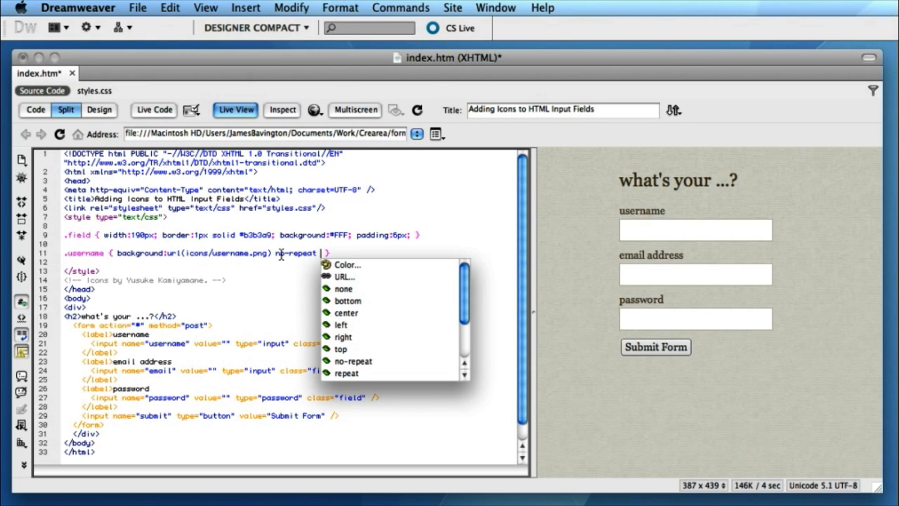
- Add #fff to the .username background and 'username' as the input's second class
{"action": "left_click", "coordinate": [348, 265]}
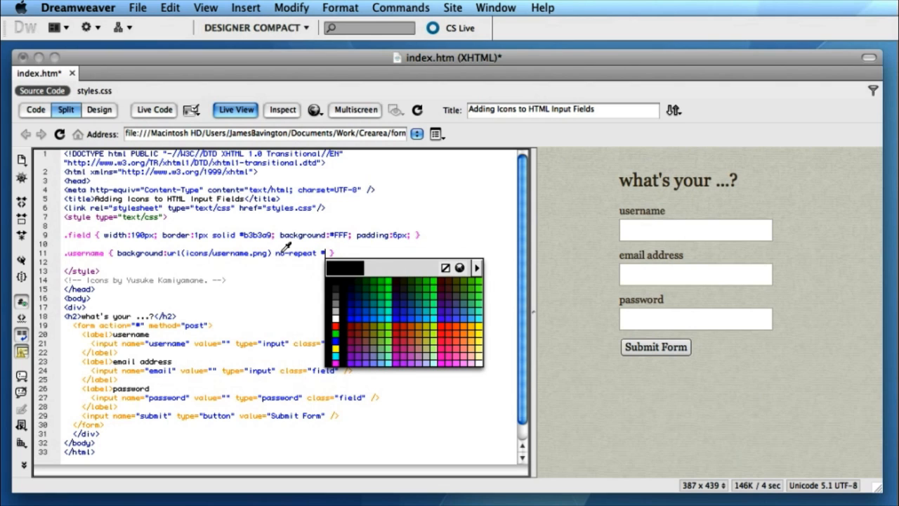
{"action": "type", "text": "fff;"}
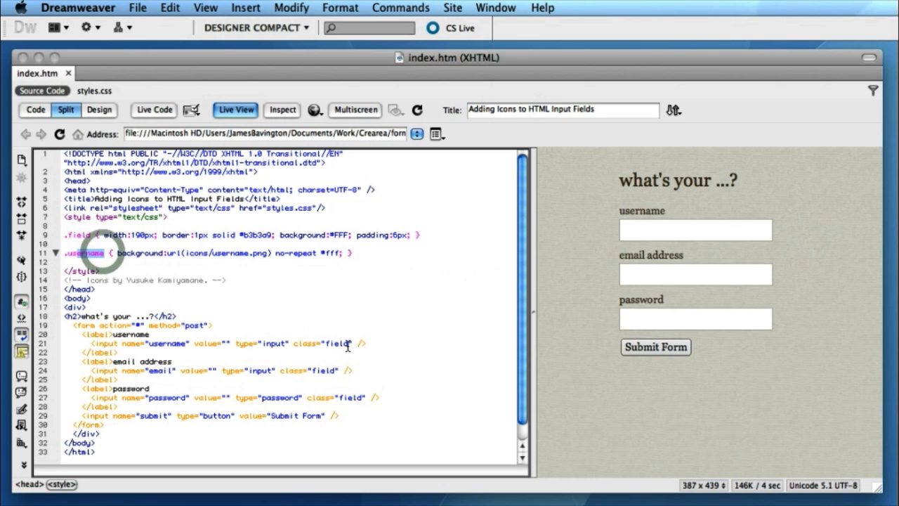
{"action": "left_click", "coordinate": [344, 342]}
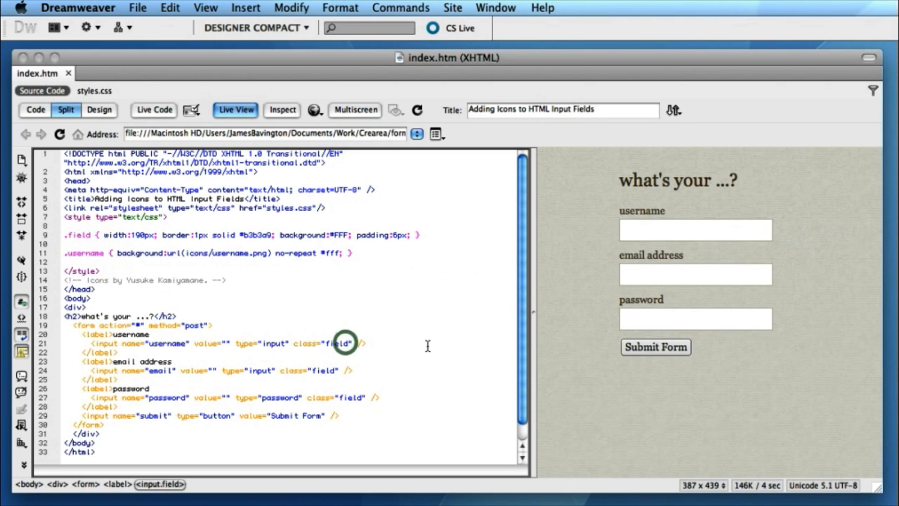
{"action": "type", "text": "username"}
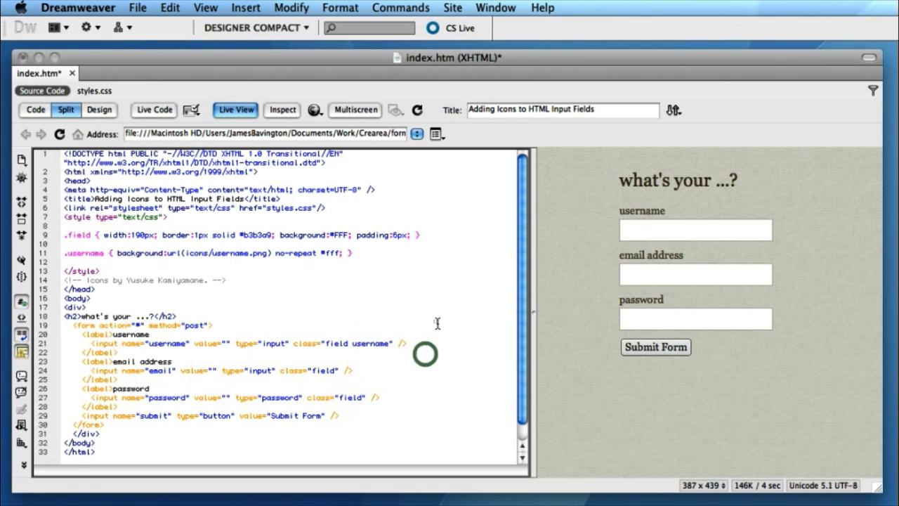
- Set the .username background to #fff at 8px 0px and test typing in the live username field
{"action": "left_click", "coordinate": [694, 231]}
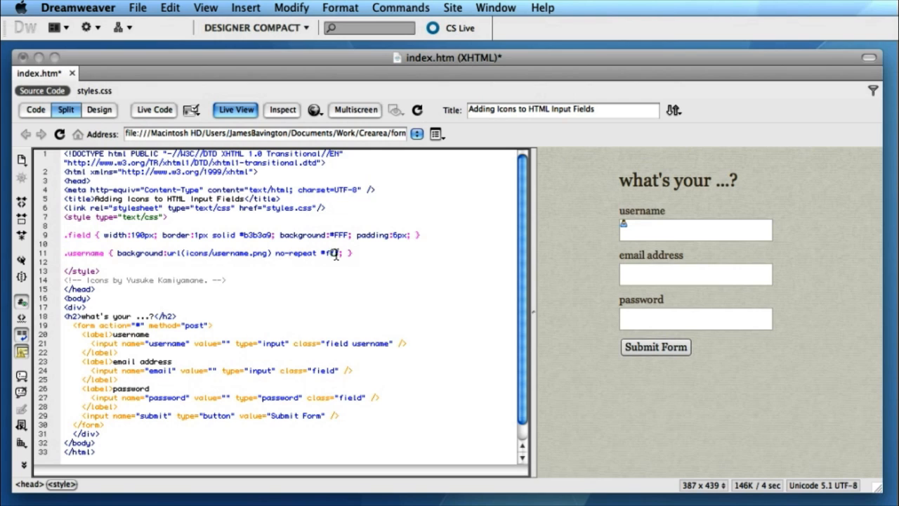
{"action": "type", "text": "fff"}
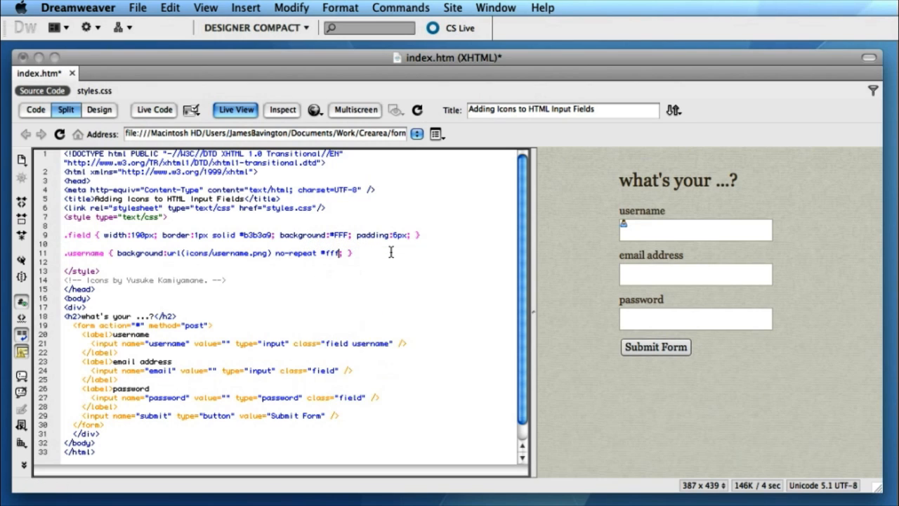
{"action": "type", "text": "8p"}
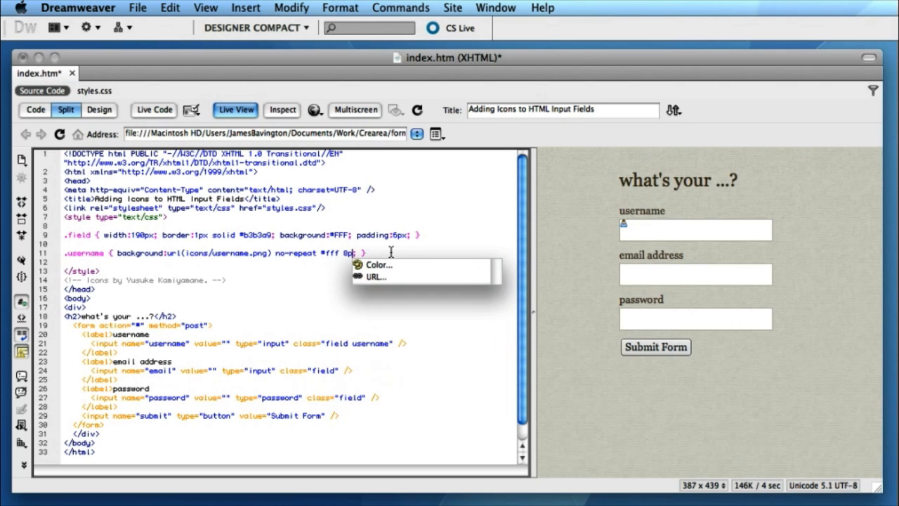
{"action": "type", "text": "8px;"}
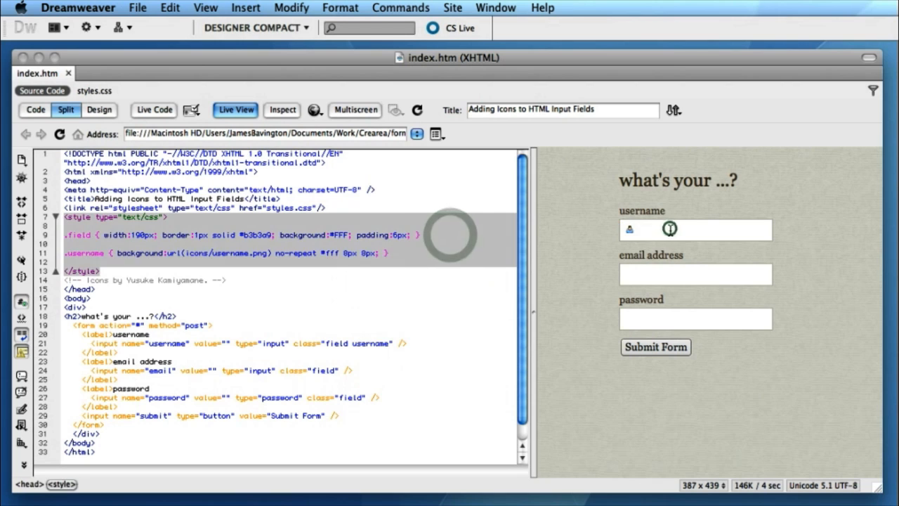
{"action": "left_click", "coordinate": [694, 230]}
{"action": "type", "text": "ssadfsadf"}
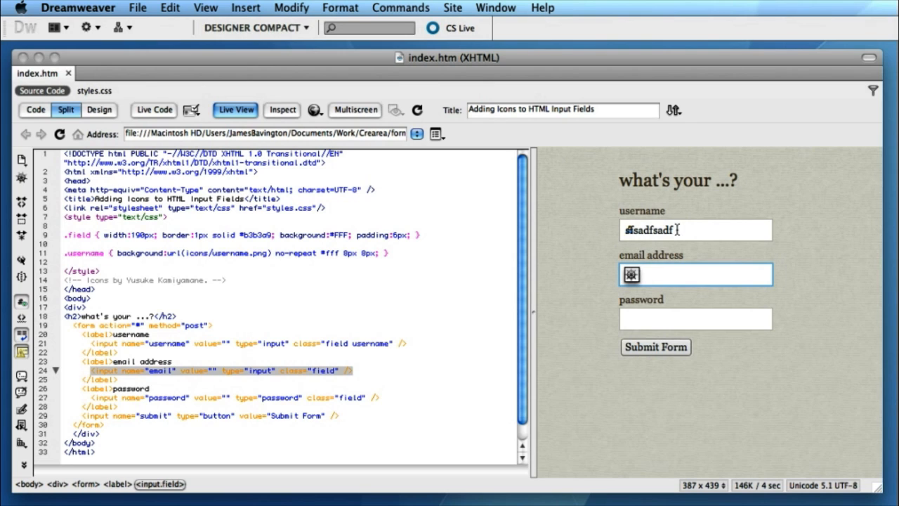
- Change .field padding to 6px 6px 6px 24px and check typed text clears the icon
{"action": "left_click", "coordinate": [696, 230]}
{"action": "type", "text": " 6px 6px 24px"}
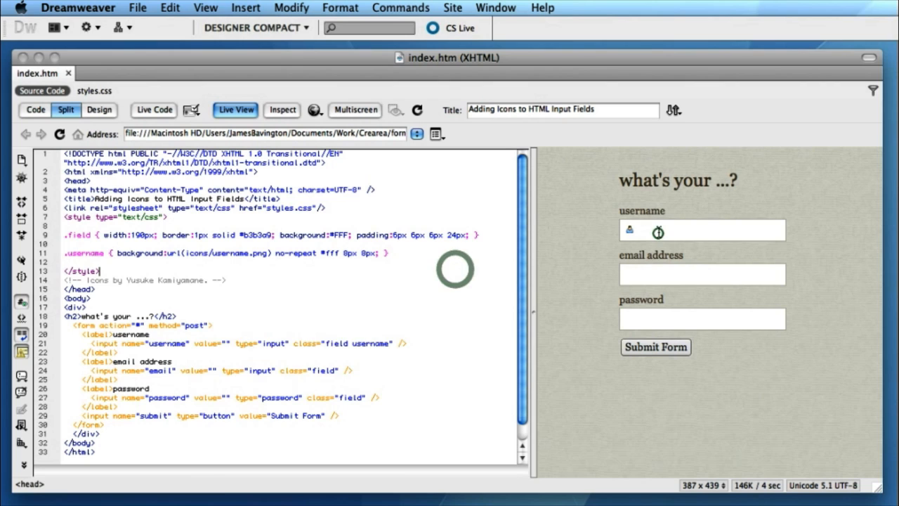
{"action": "type", "text": "ergerg ergerg"}
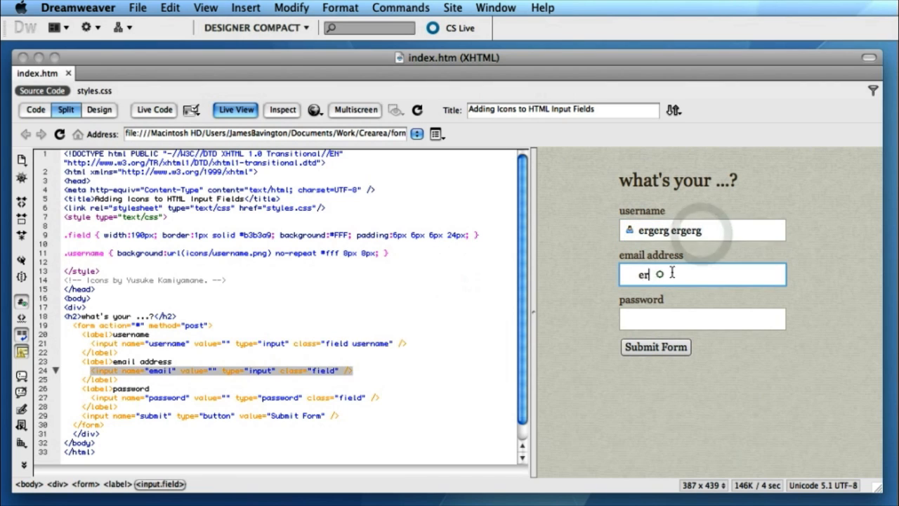
{"action": "left_click", "coordinate": [703, 230]}
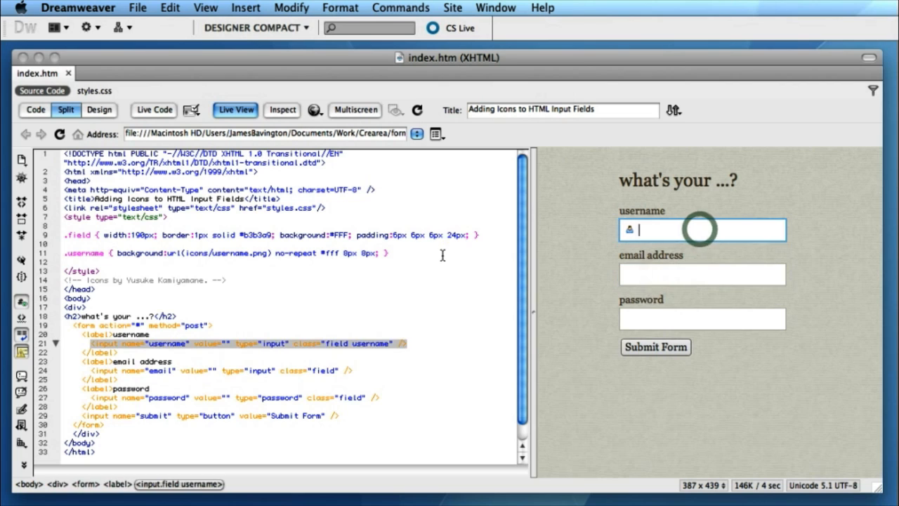
- Add .email and .password icon rules beside .username, pointing to email.png and password.png
{"action": "left_click", "coordinate": [211, 252]}
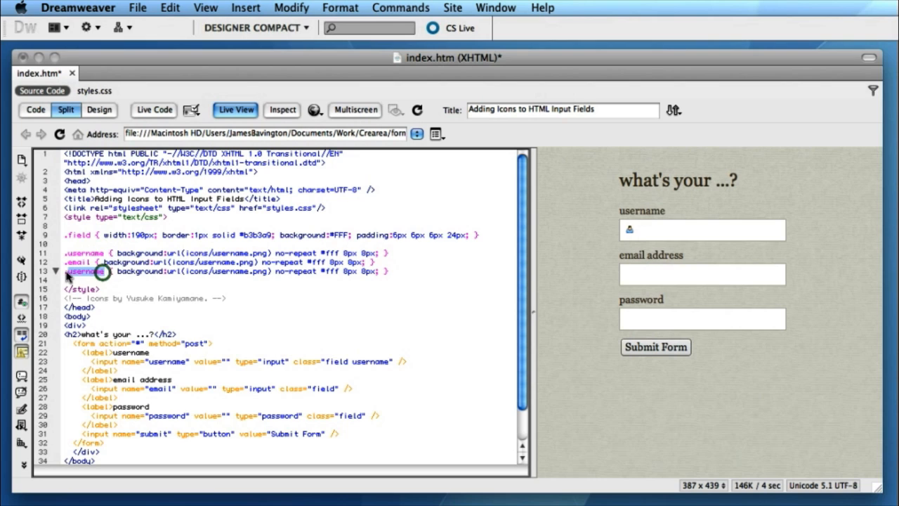
{"action": "type", "text": "password"}
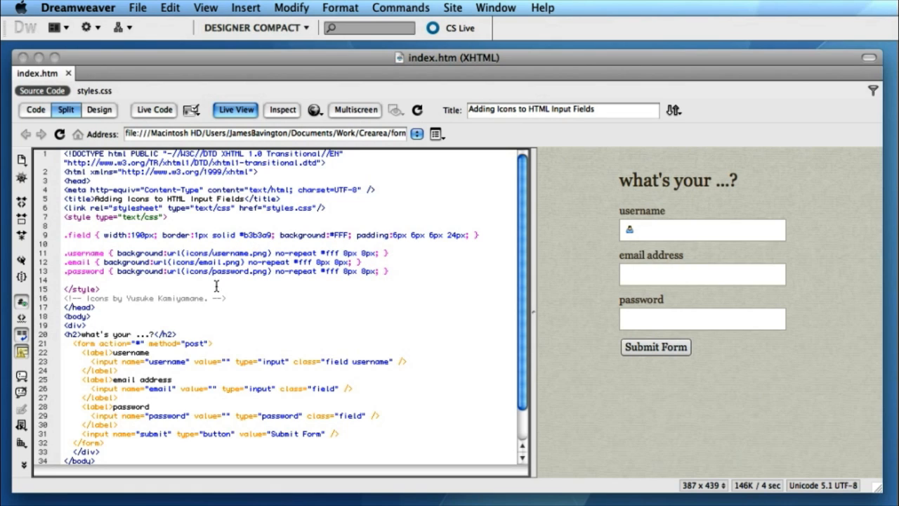
{"action": "mouse_move", "coordinate": [286, 294]}
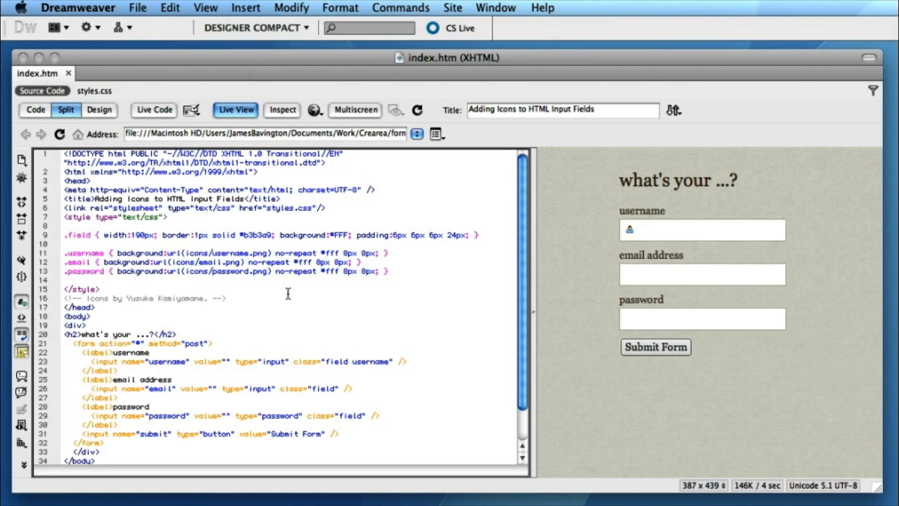
- Give the email and password inputs their icon classes and test typing in Live View
{"action": "left_click", "coordinate": [334, 387]}
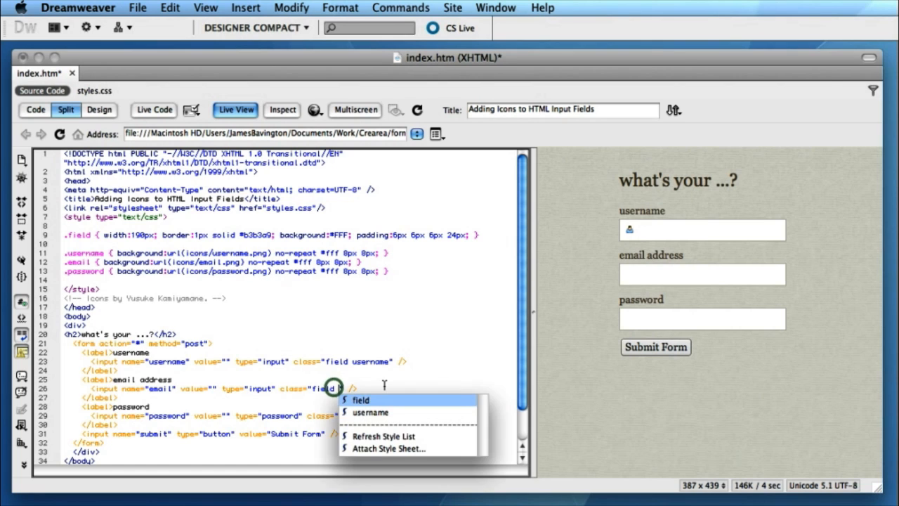
{"action": "left_click", "coordinate": [371, 413]}
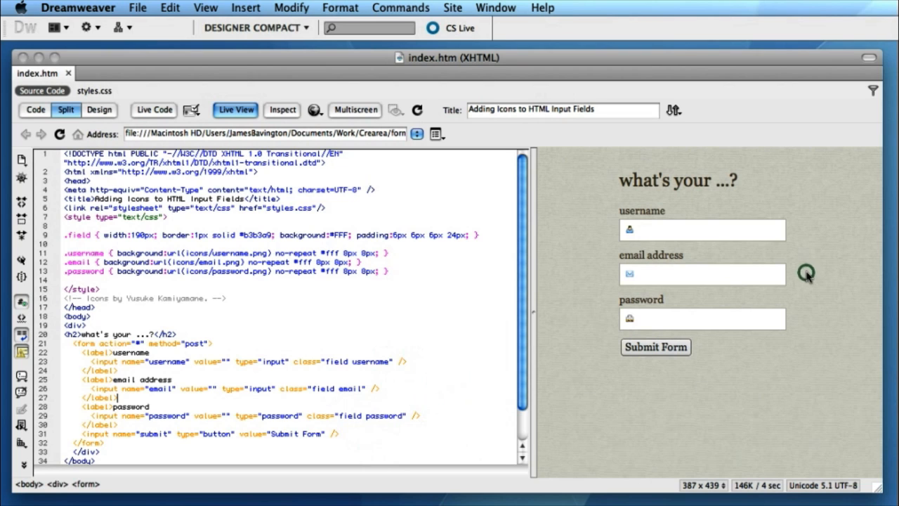
{"action": "left_click", "coordinate": [703, 230]}
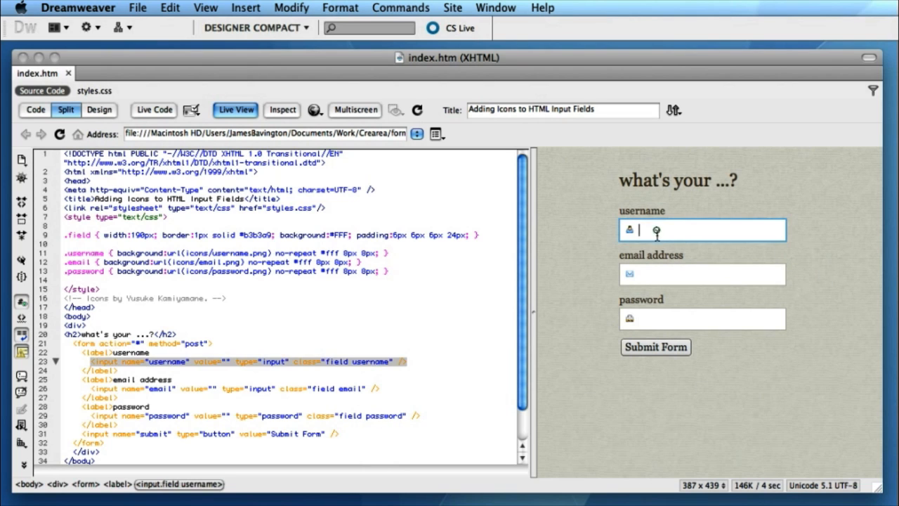
{"action": "left_click", "coordinate": [702, 317]}
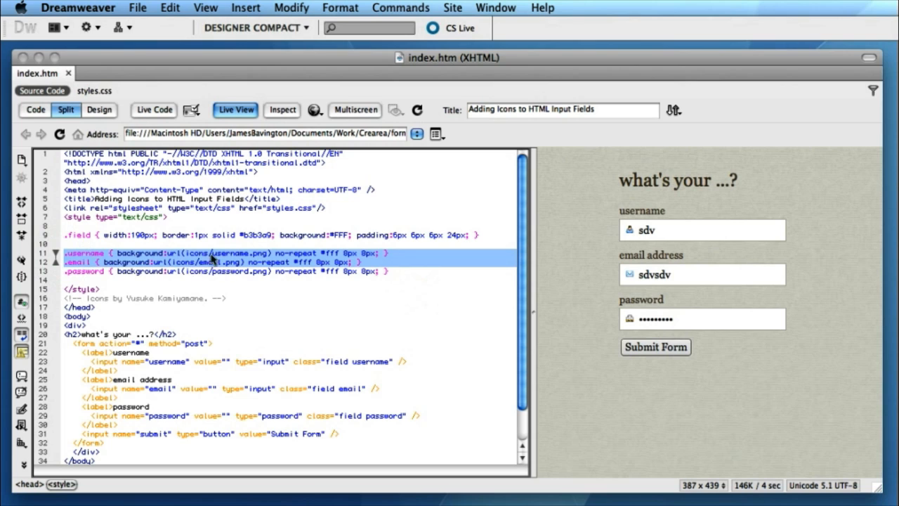
{"action": "left_click", "coordinate": [383, 273]}
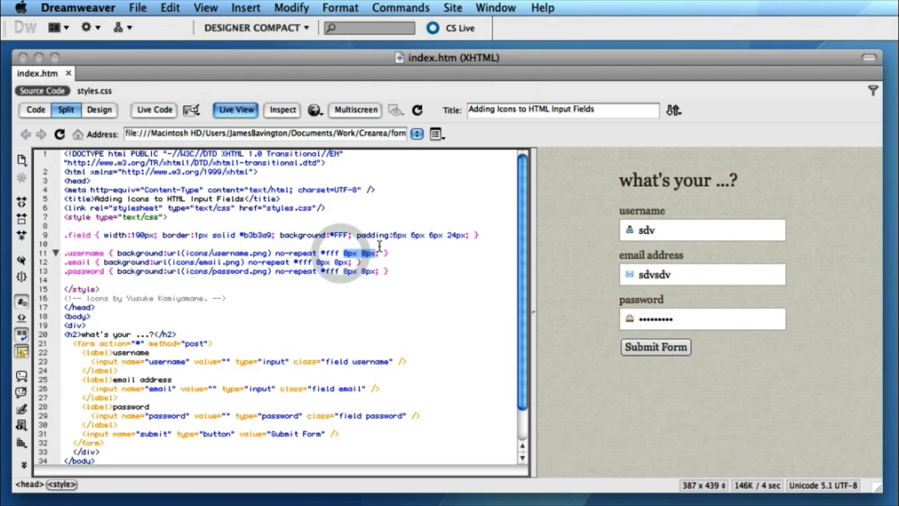
{"action": "mouse_move", "coordinate": [458, 238]}
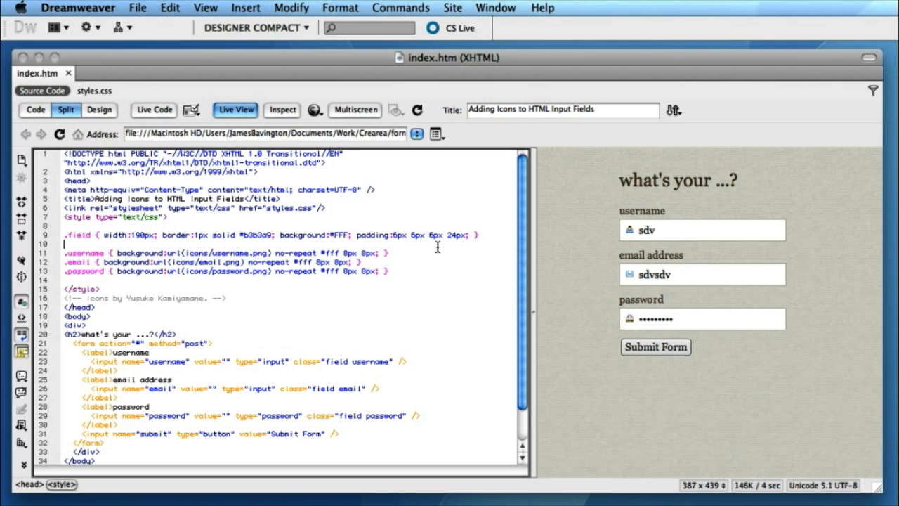
{"action": "mouse_move", "coordinate": [433, 250]}
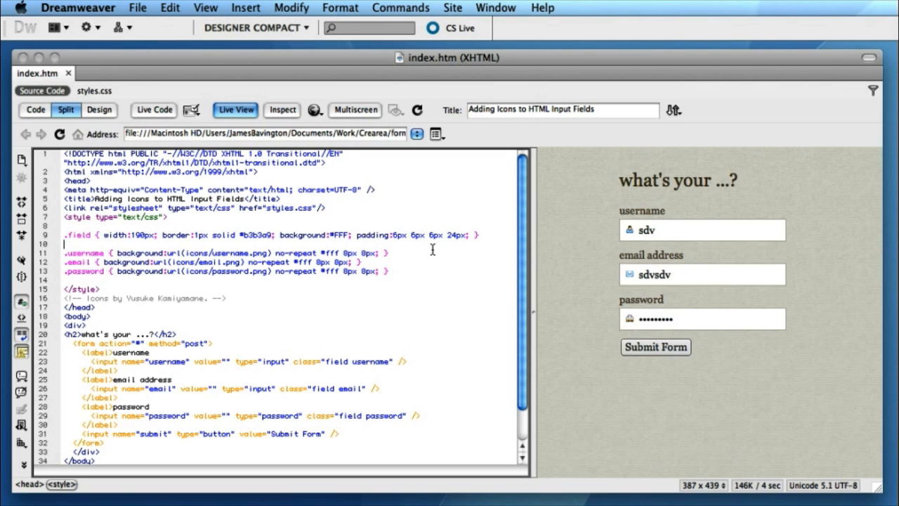
{"action": "mouse_move", "coordinate": [396, 255]}
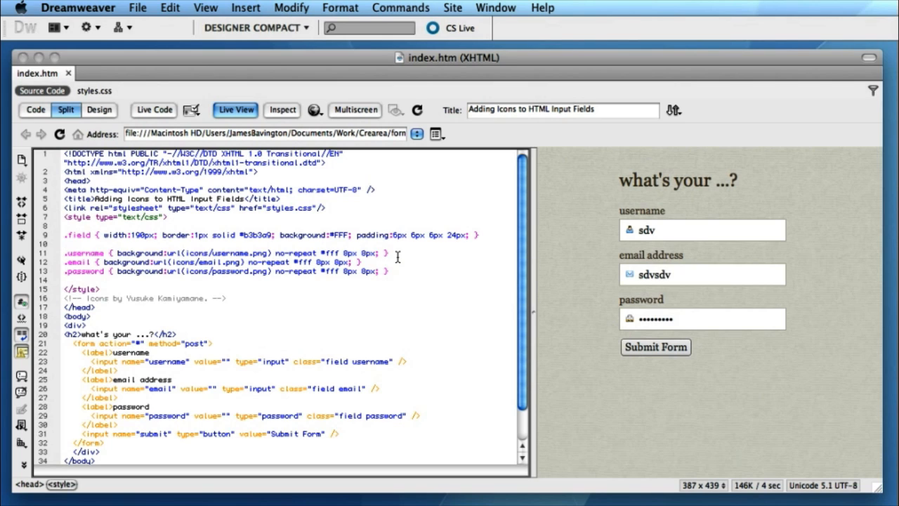
{"action": "left_click", "coordinate": [64, 244]}
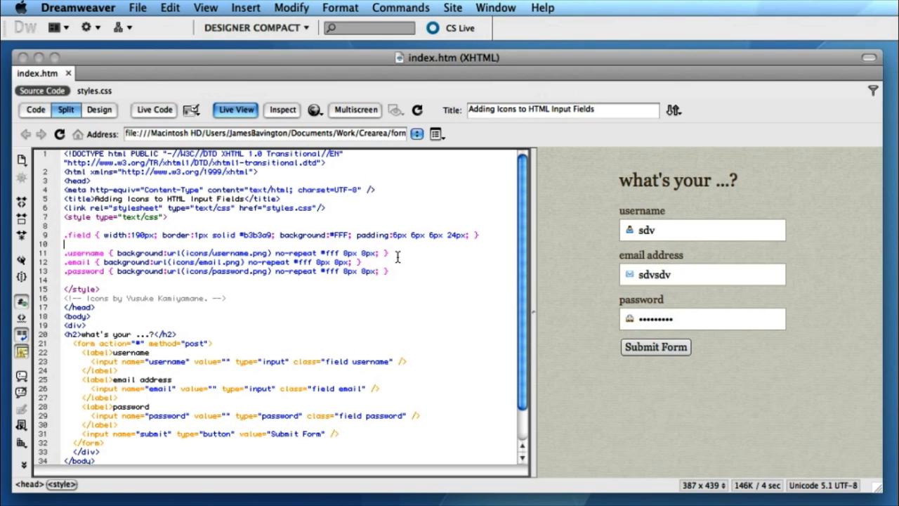
{"action": "mouse_move", "coordinate": [124, 264]}
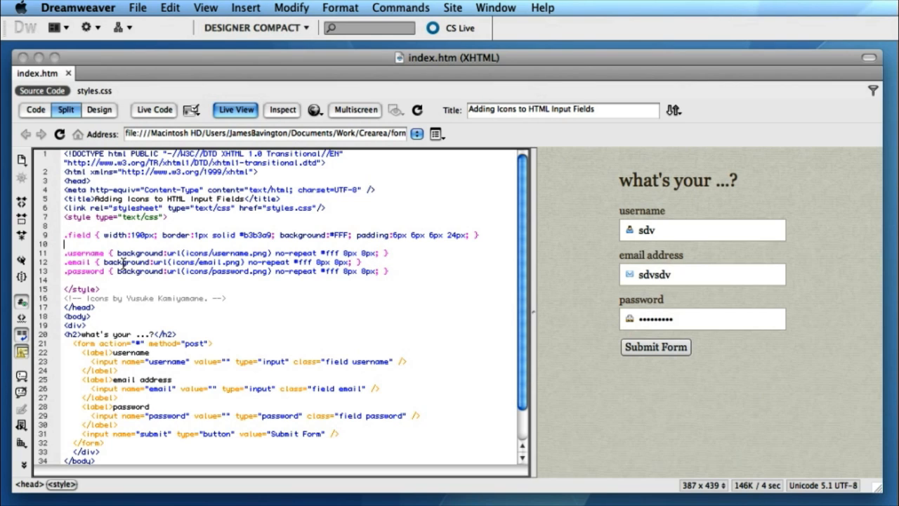